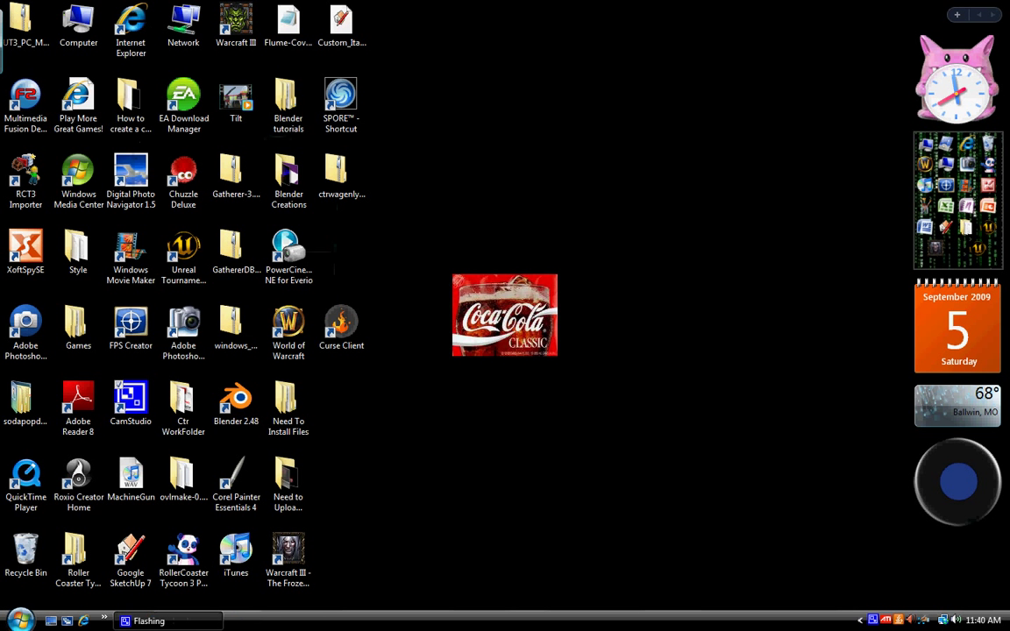
Step: Launch Warcraft III World Editor from the Start menu's program list
{"action": "left_click", "coordinate": [18, 621]}
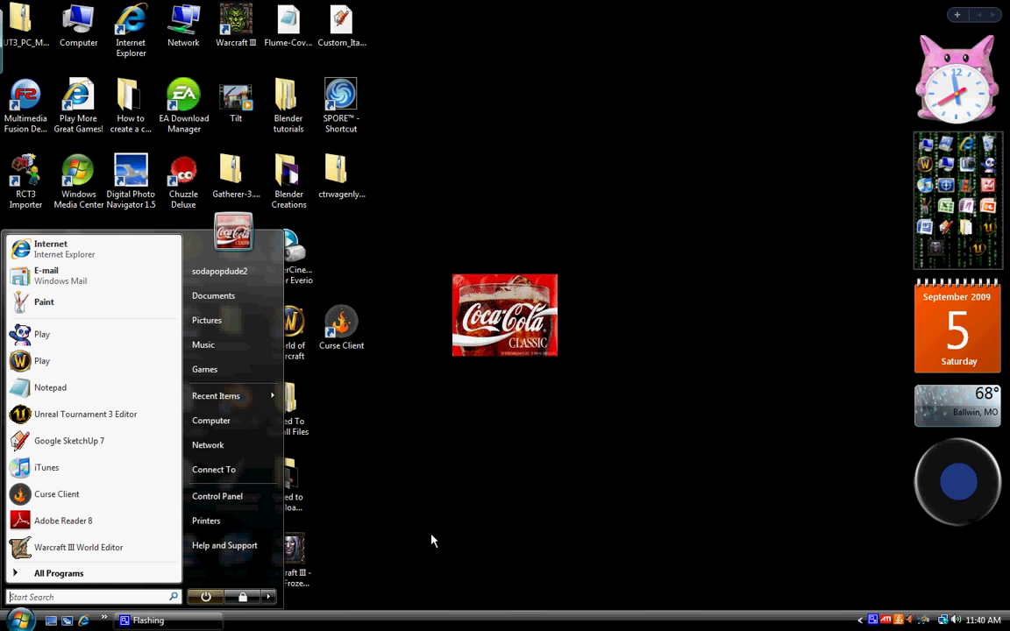
{"action": "mouse_move", "coordinate": [375, 540]}
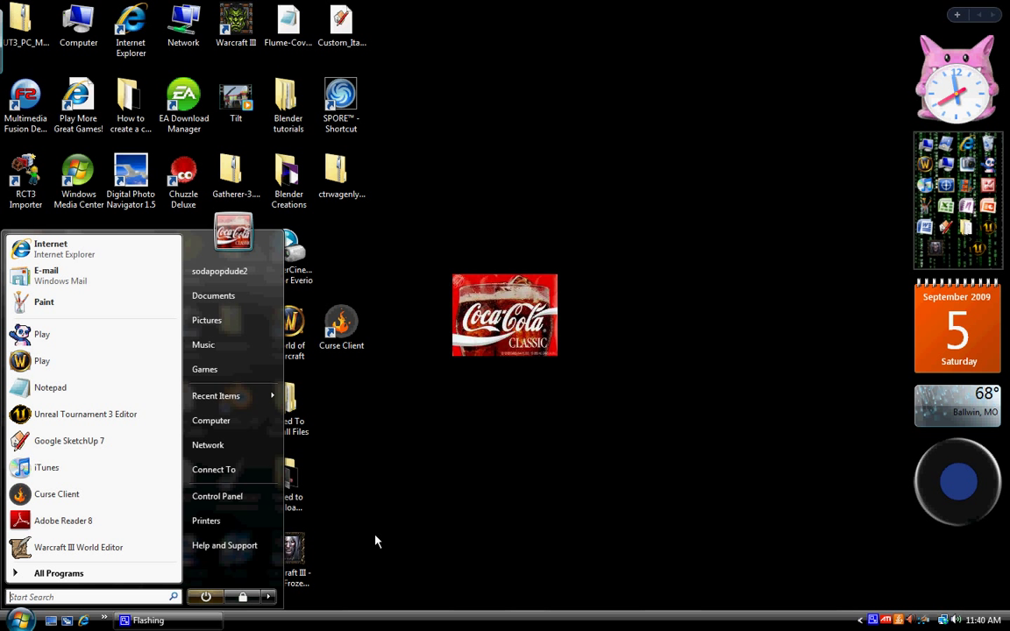
{"action": "left_click", "coordinate": [377, 540]}
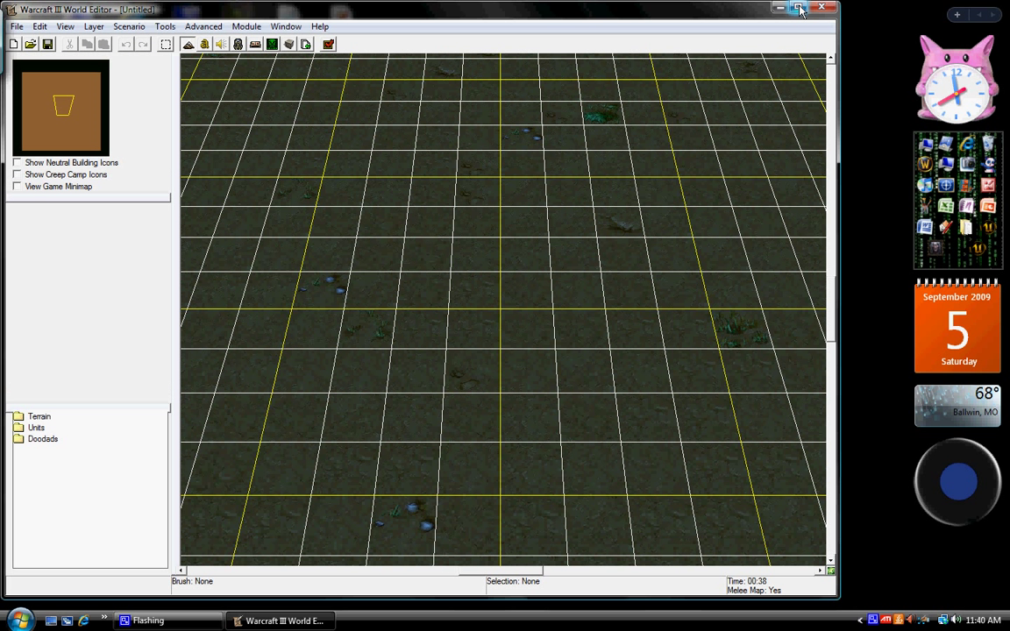
{"action": "mouse_move", "coordinate": [799, 9]}
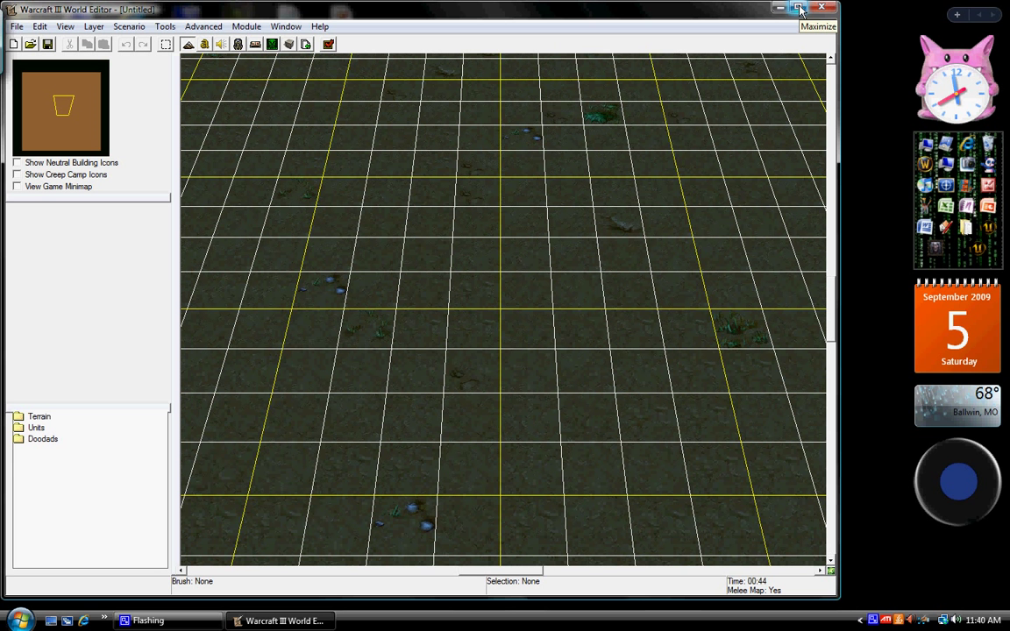
{"action": "mouse_move", "coordinate": [354, 309]}
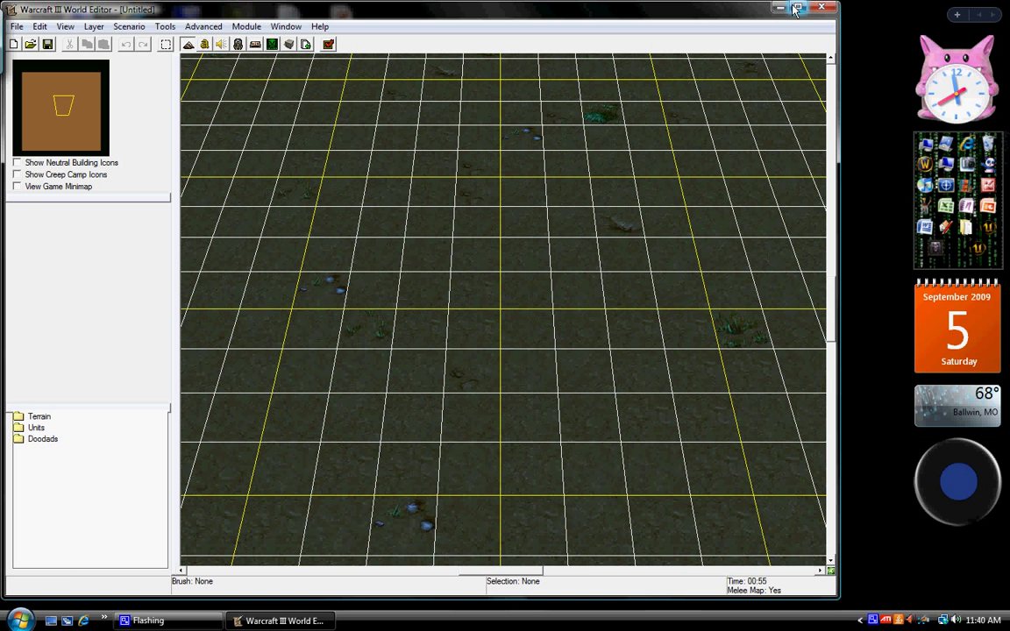
{"action": "mouse_move", "coordinate": [796, 7]}
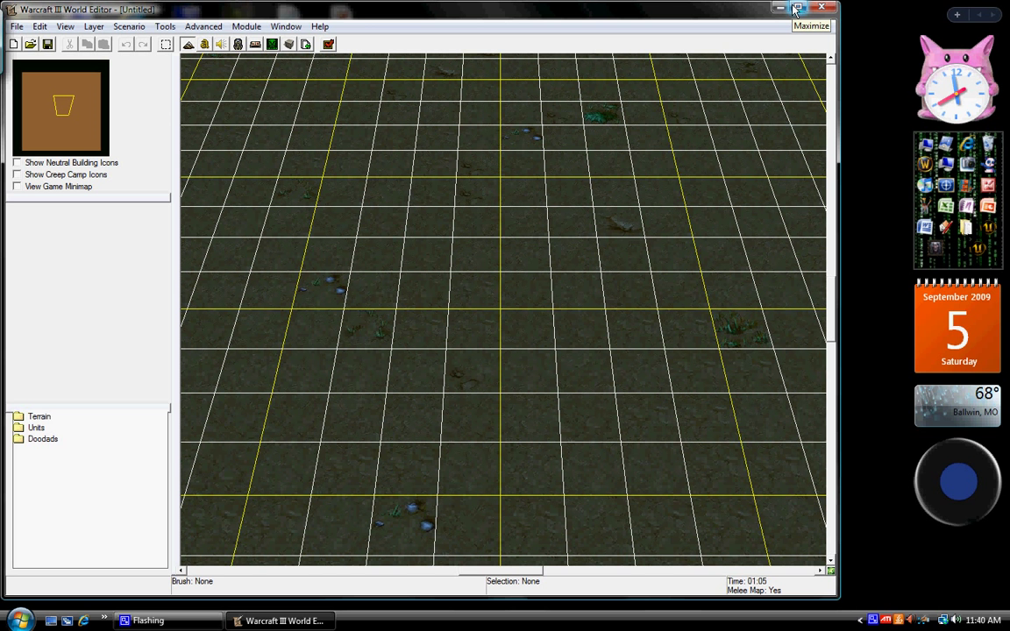
{"action": "mouse_move", "coordinate": [149, 28]}
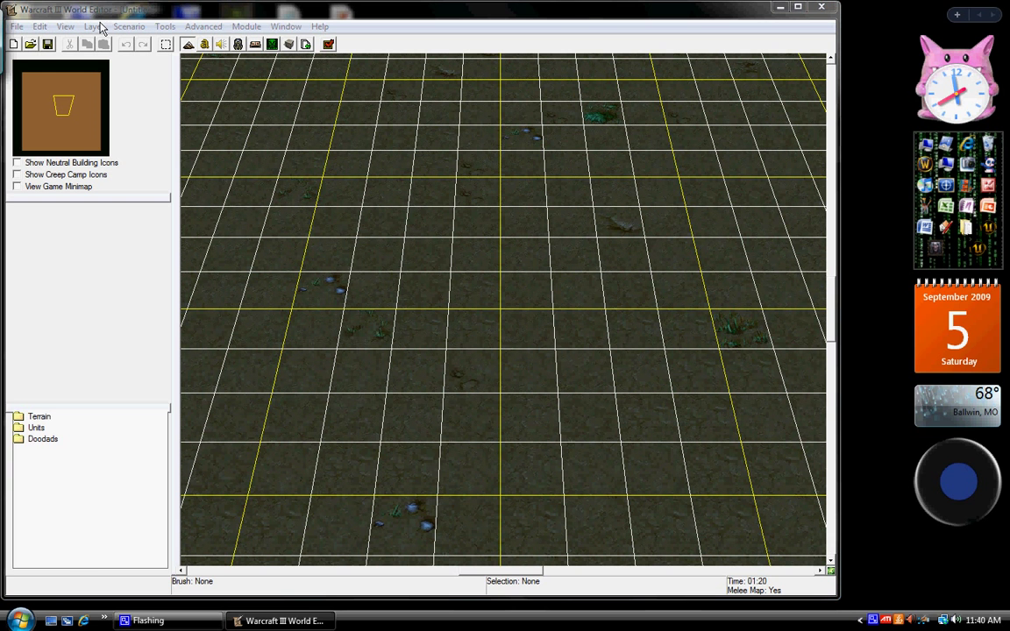
Step: Create a new 96×96 map using the Lordaeron Winter tileset via File > New Map
{"action": "left_click", "coordinate": [342, 278]}
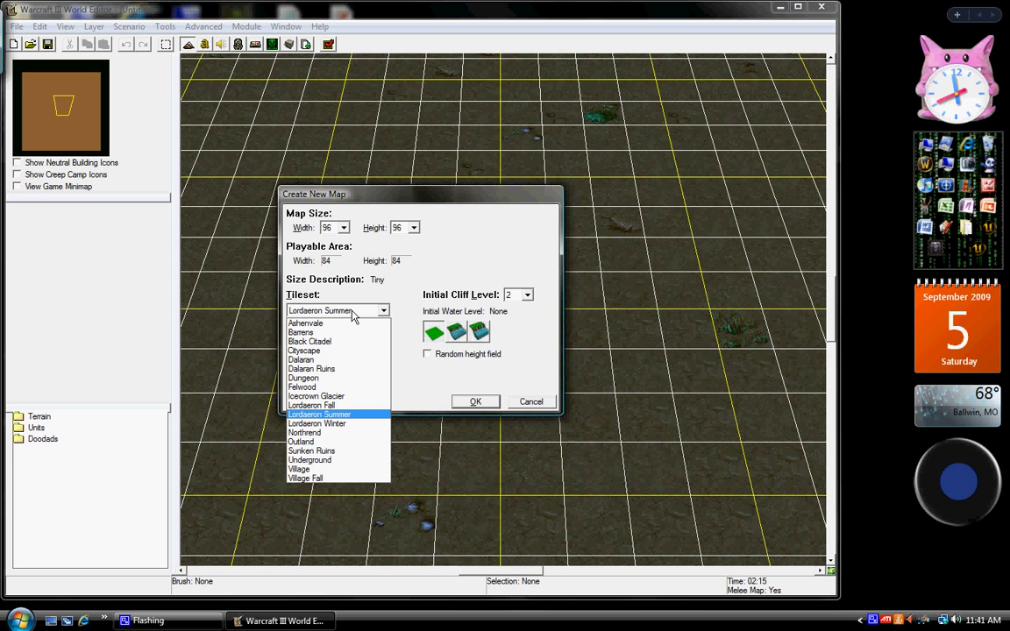
{"action": "left_click", "coordinate": [301, 387]}
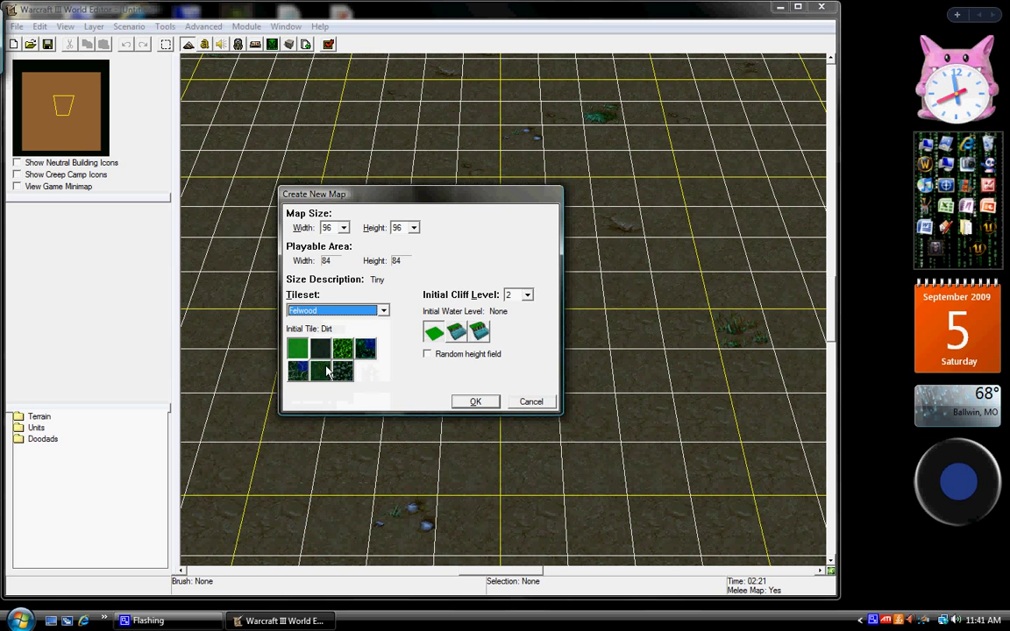
{"action": "left_click", "coordinate": [337, 308]}
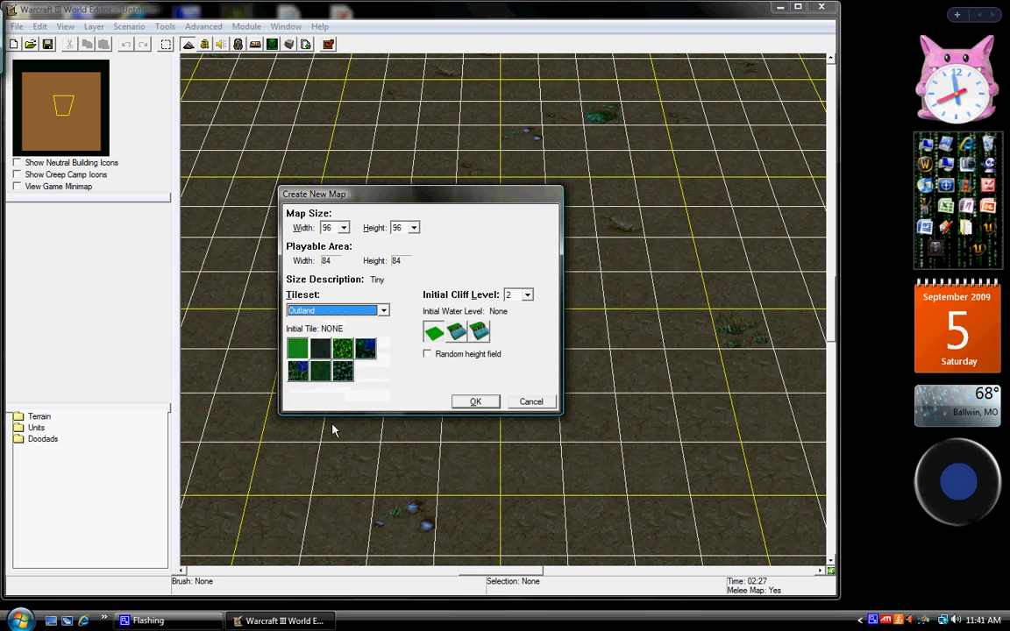
{"action": "left_click", "coordinate": [365, 369]}
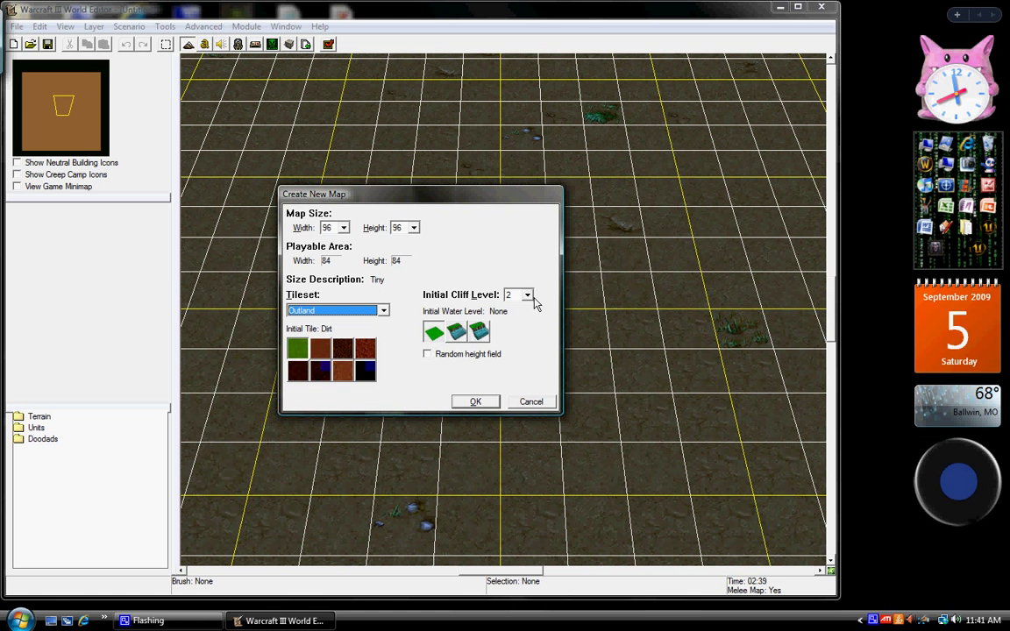
{"action": "mouse_move", "coordinate": [491, 312]}
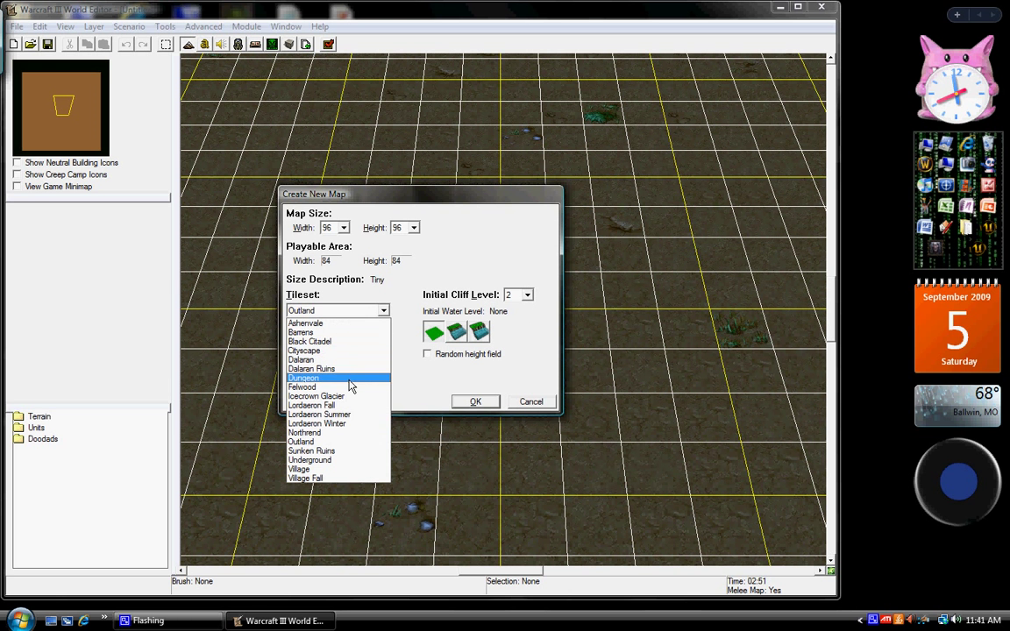
{"action": "left_click", "coordinate": [316, 422]}
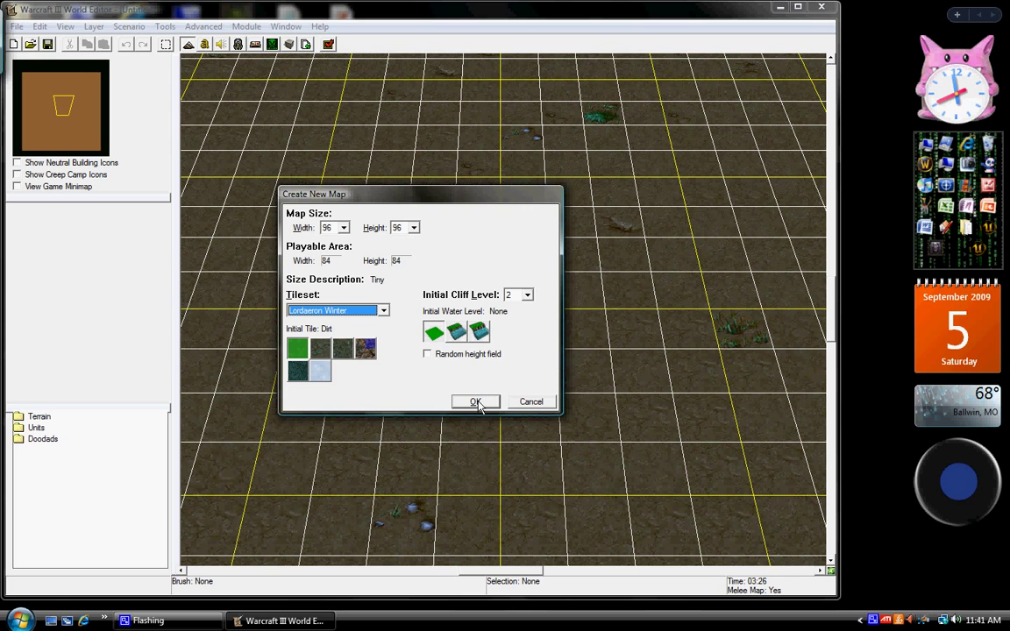
{"action": "left_click", "coordinate": [475, 401]}
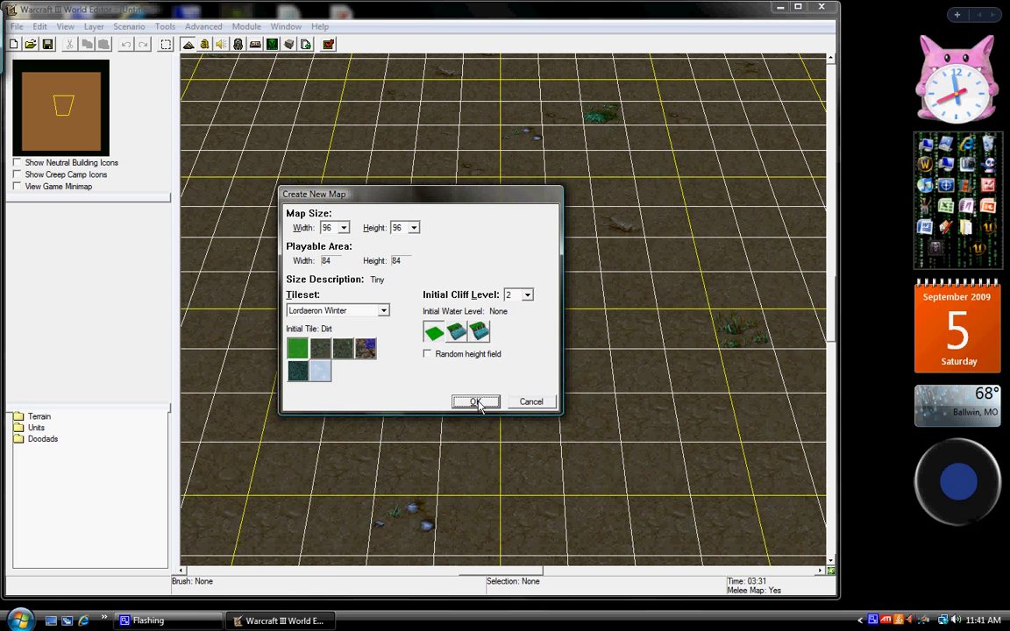
{"action": "left_click", "coordinate": [477, 401]}
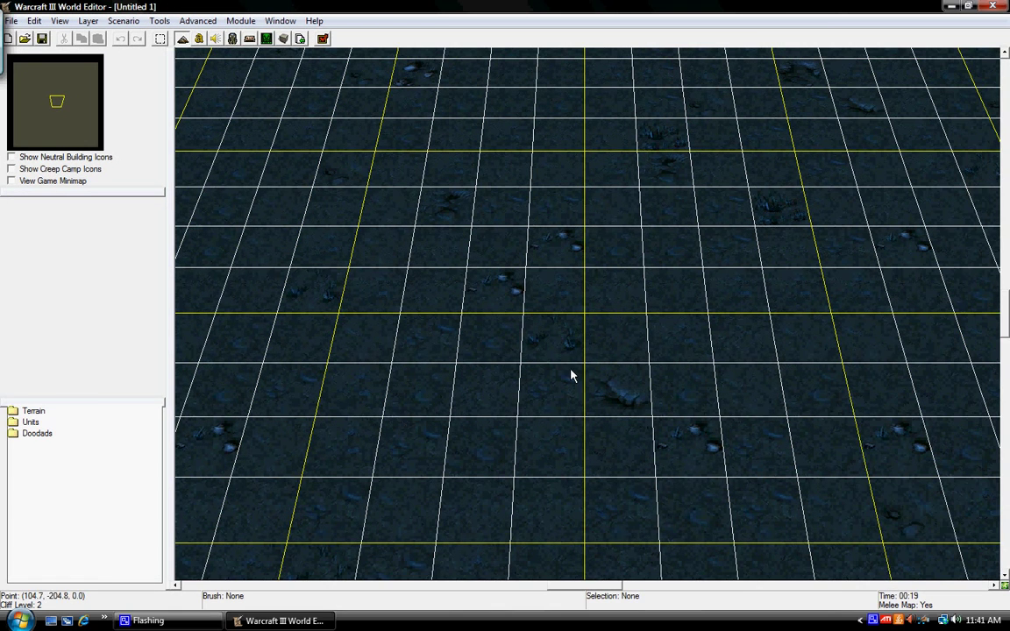
{"action": "mouse_move", "coordinate": [331, 370]}
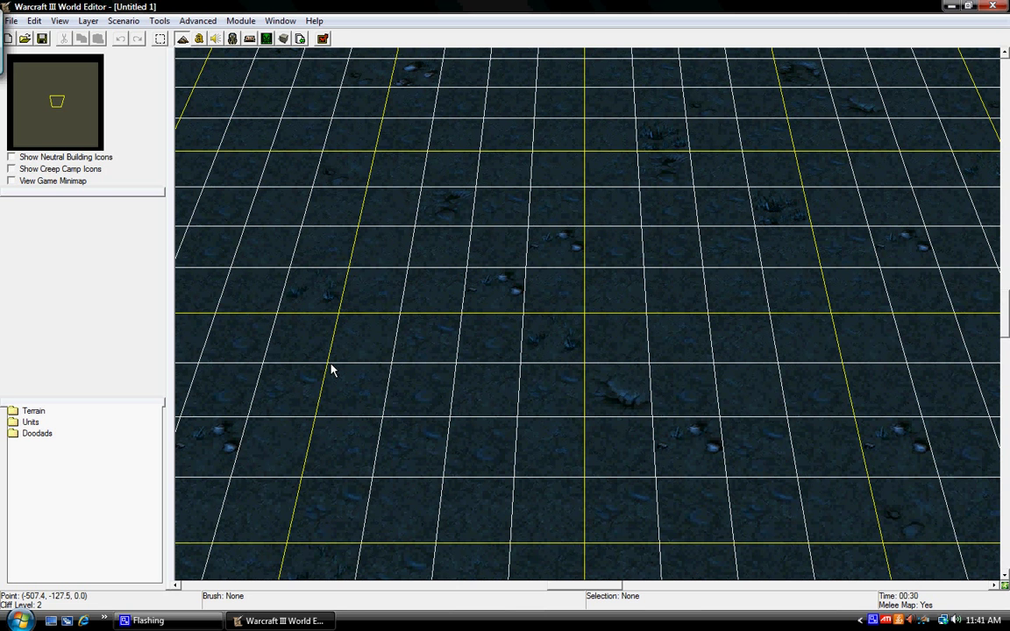
{"action": "mouse_move", "coordinate": [347, 361]}
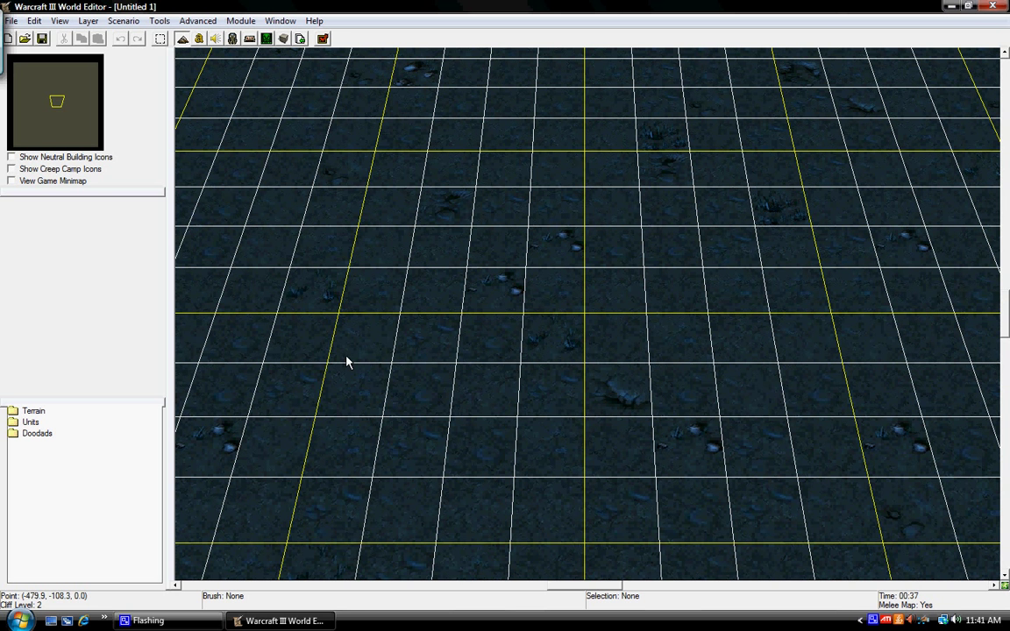
{"action": "mouse_move", "coordinate": [144, 342]}
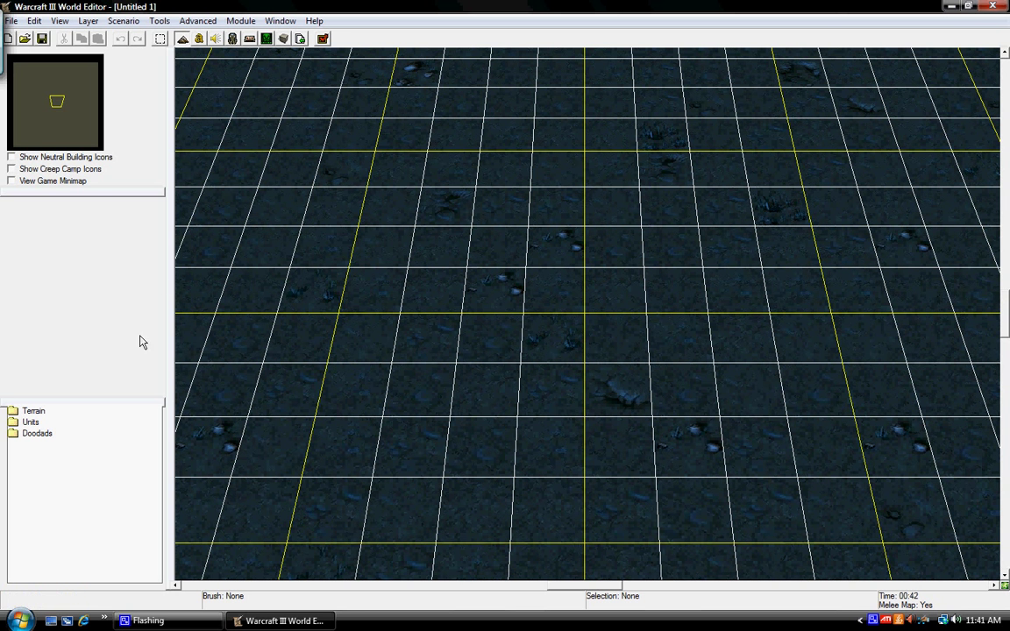
{"action": "mouse_move", "coordinate": [26, 82]}
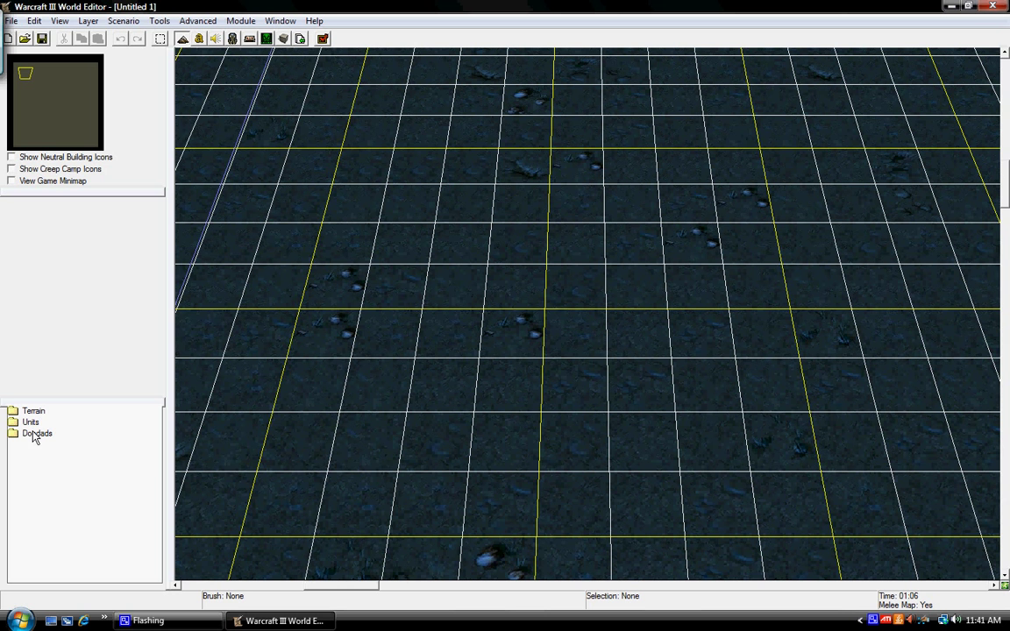
Step: Choose the Gold Mine from Player 1's melee buildings in the Unit Palette for placing
{"action": "left_click", "coordinate": [32, 420]}
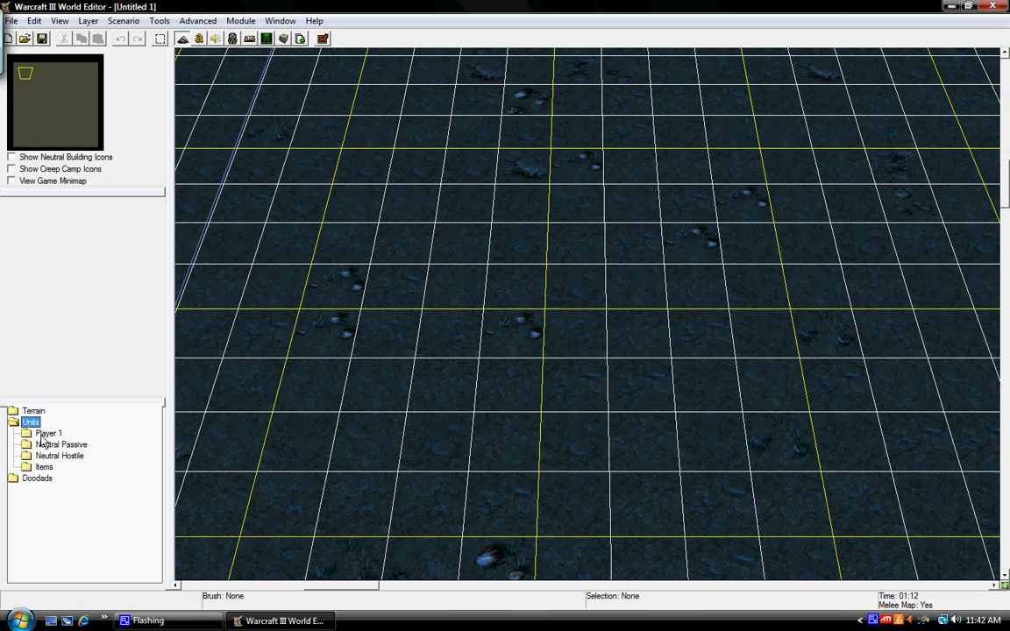
{"action": "left_click", "coordinate": [49, 433]}
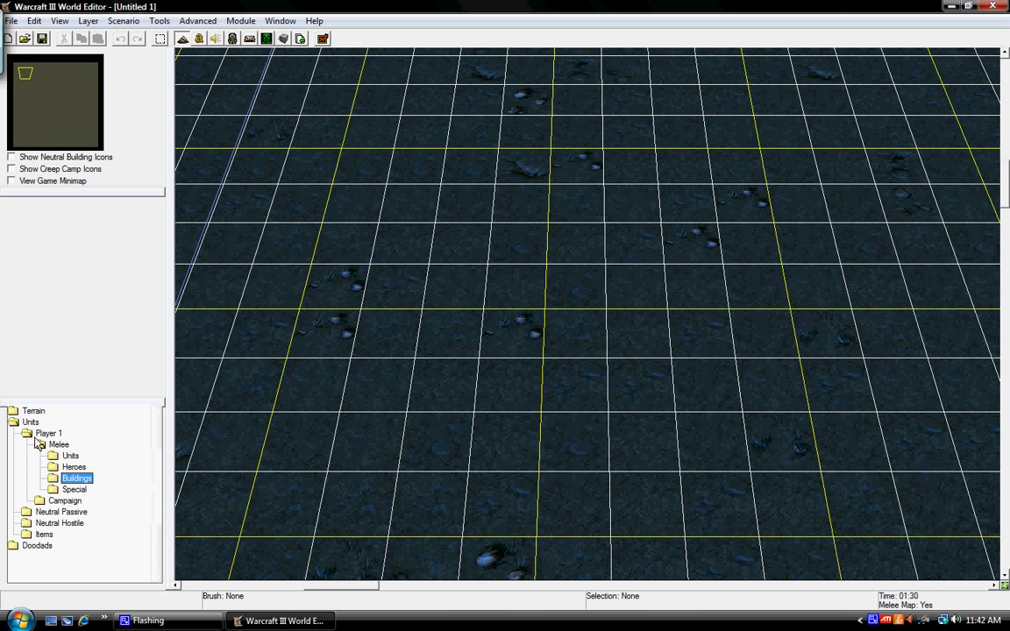
{"action": "left_click", "coordinate": [31, 421]}
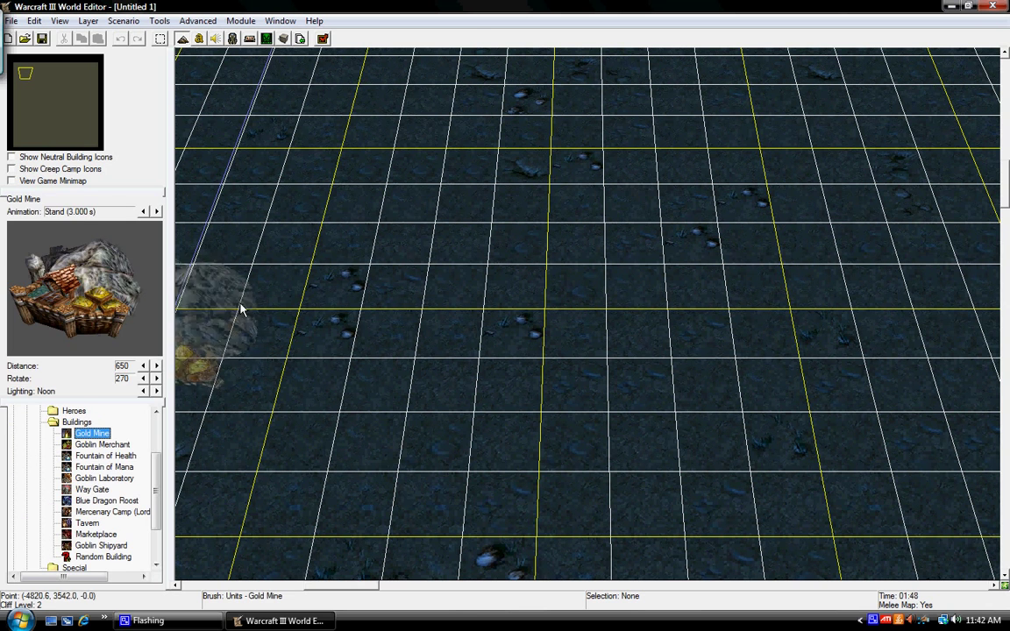
{"action": "left_click", "coordinate": [77, 421]}
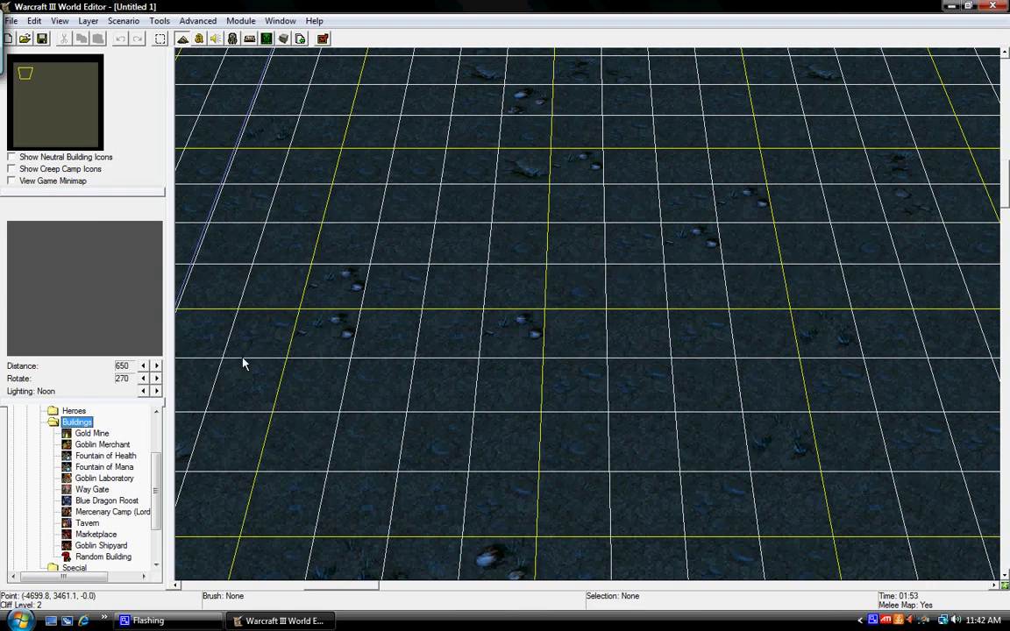
{"action": "left_click", "coordinate": [91, 433]}
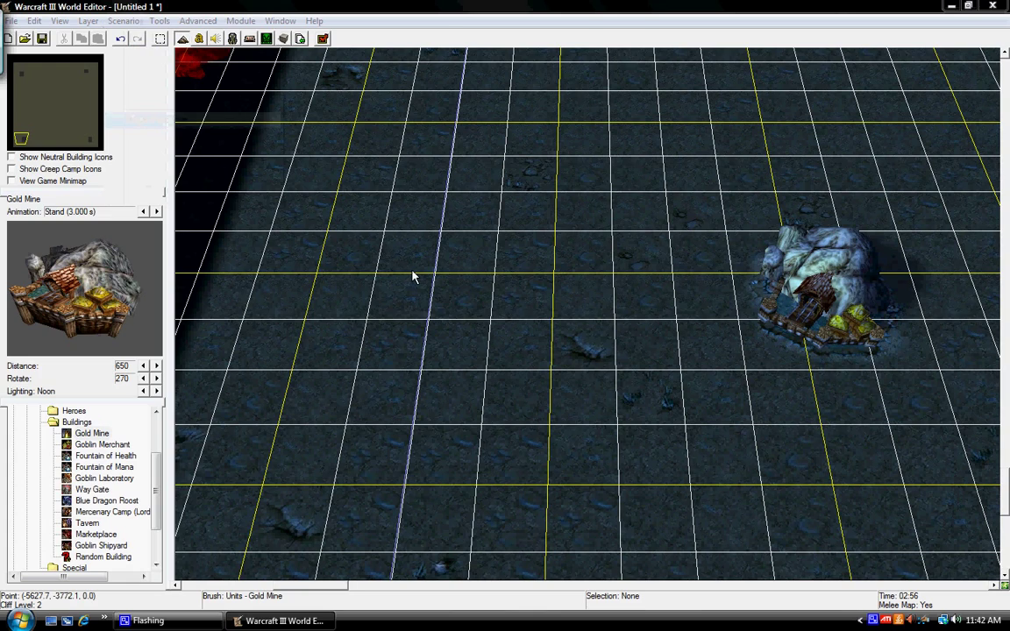
Step: Set Players 2–4 to Computer control and all four races to Selectable in Player Properties
{"action": "left_click", "coordinate": [123, 21]}
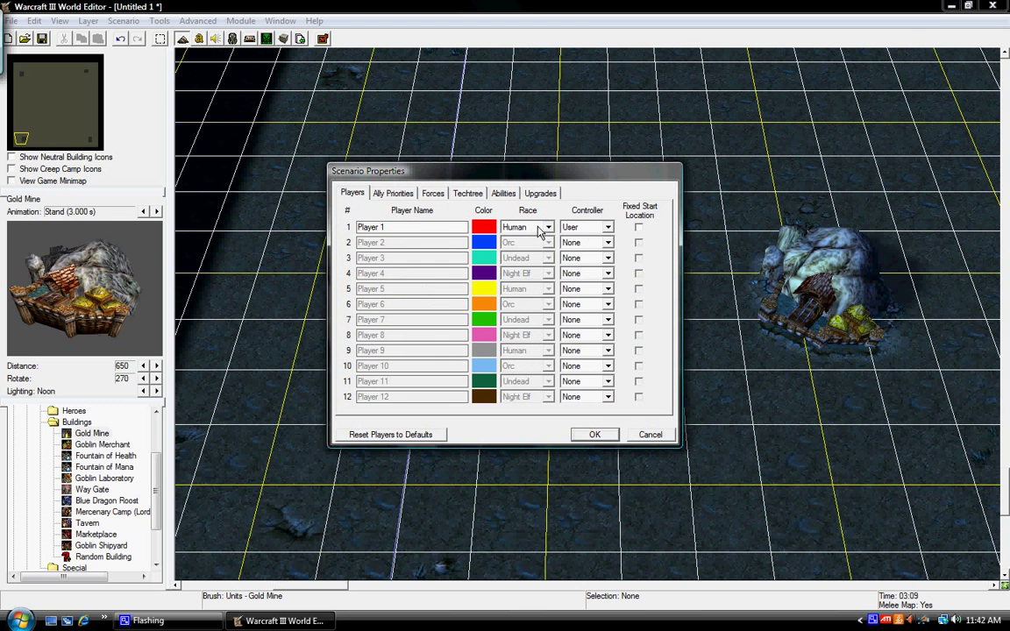
{"action": "left_click", "coordinate": [606, 227]}
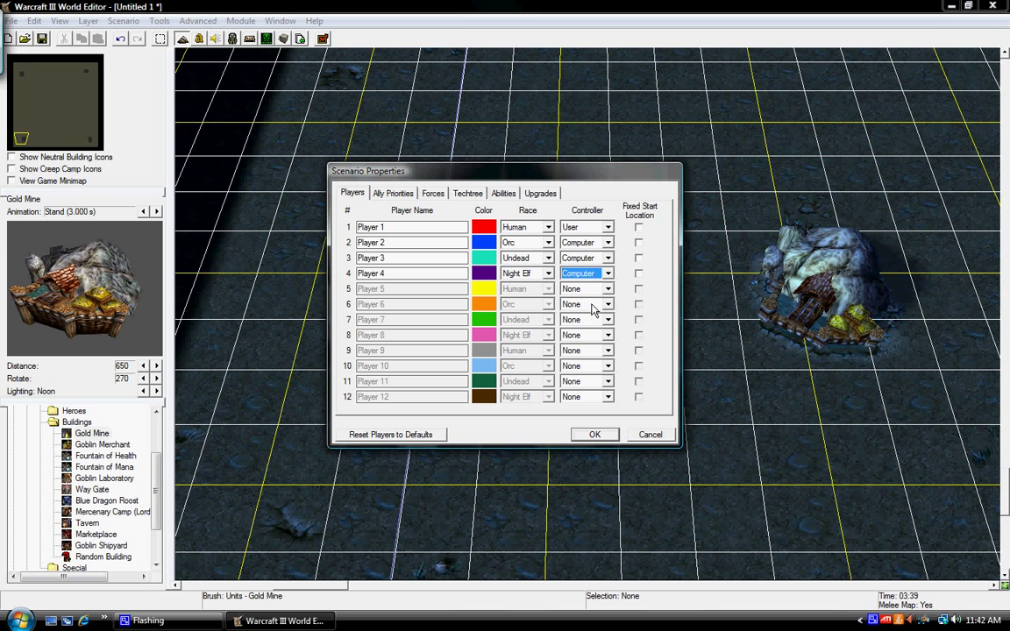
{"action": "mouse_move", "coordinate": [521, 291]}
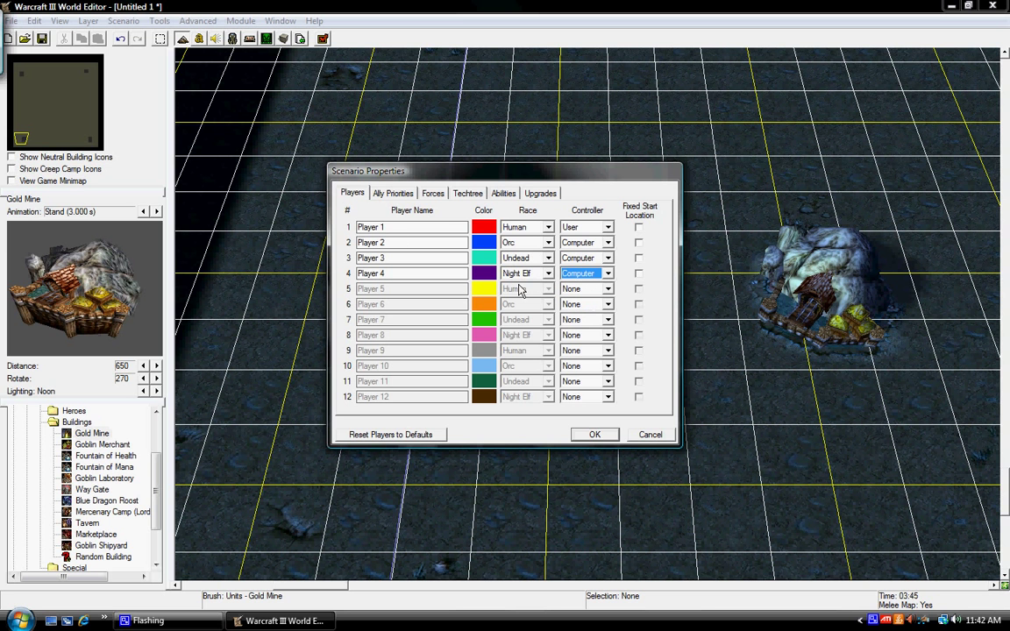
{"action": "left_click", "coordinate": [547, 242]}
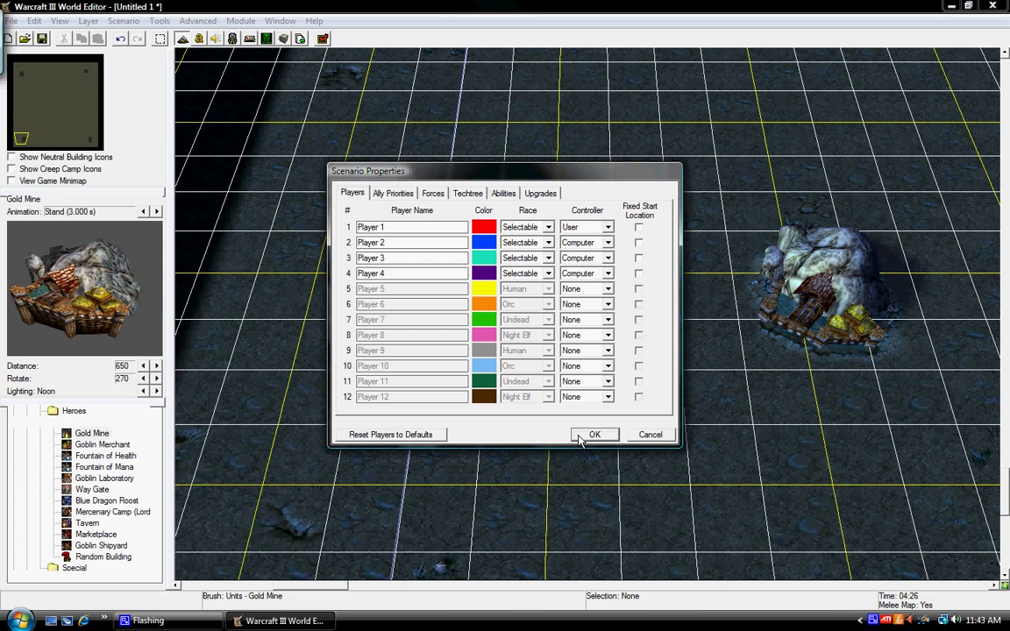
{"action": "left_click", "coordinate": [594, 435]}
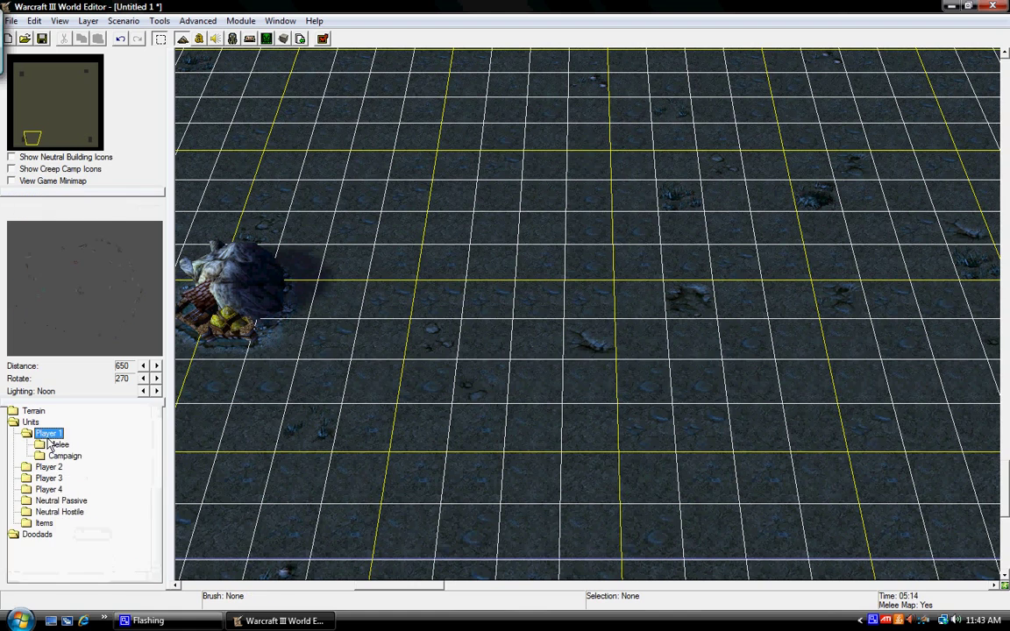
Step: Place Start Locations for Players 1, 2 and 4 from each player's melee building list
{"action": "left_click", "coordinate": [98, 466]}
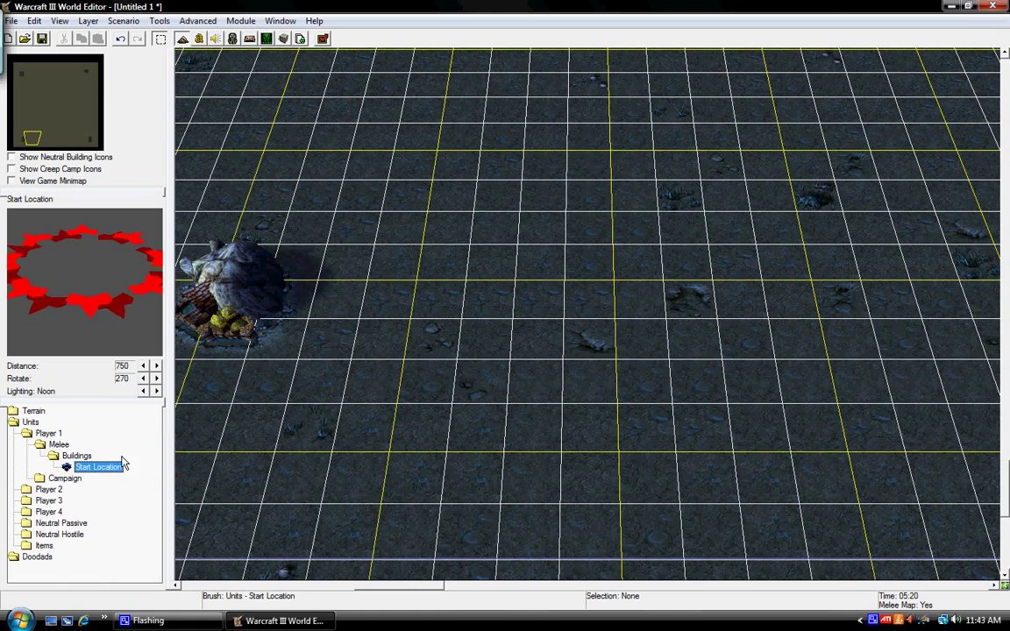
{"action": "left_click", "coordinate": [789, 307]}
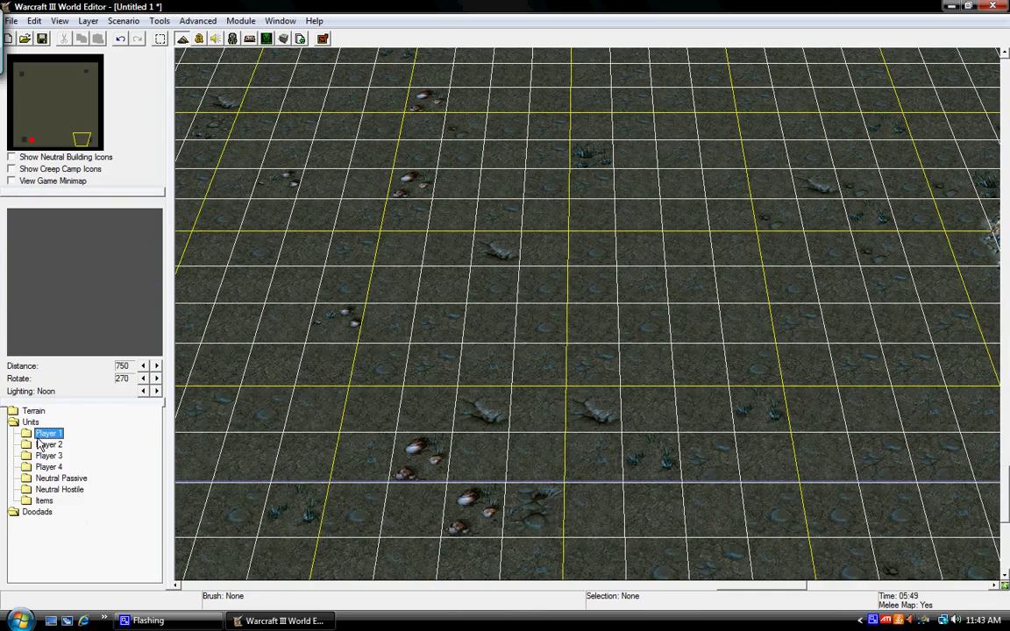
{"action": "left_click", "coordinate": [26, 445]}
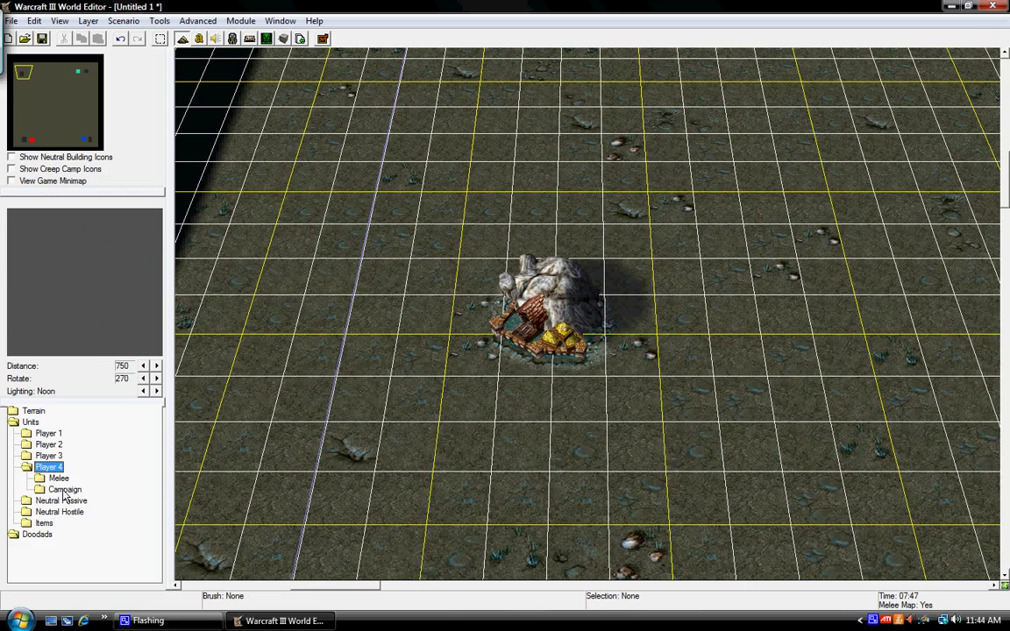
{"action": "left_click", "coordinate": [40, 477]}
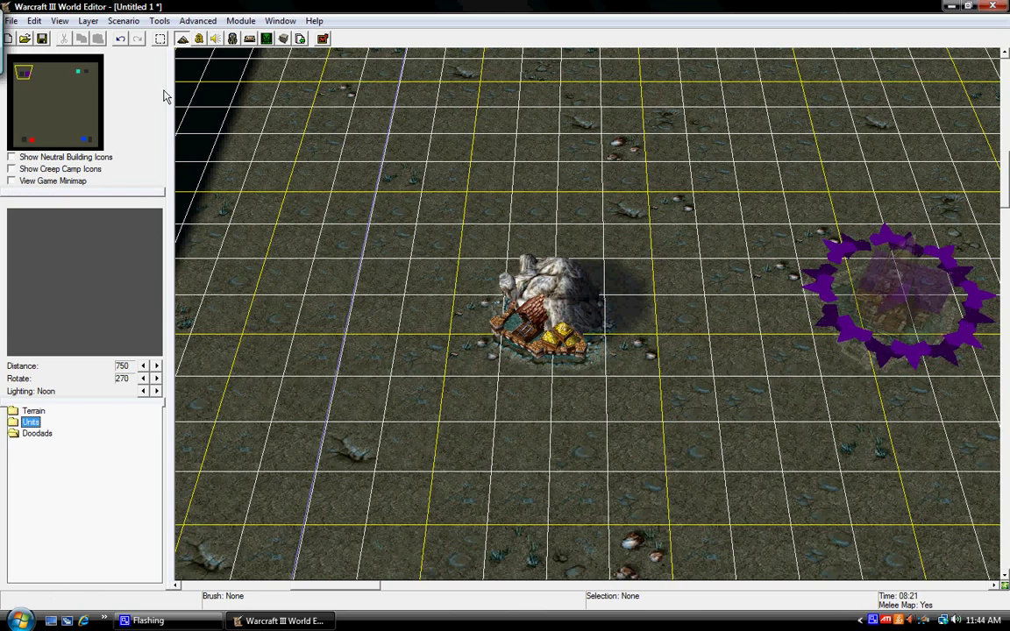
Step: Switch to the Doodad Palette and choose Snowy Tree Wall under Trees/Destructibles
{"action": "left_click", "coordinate": [123, 21]}
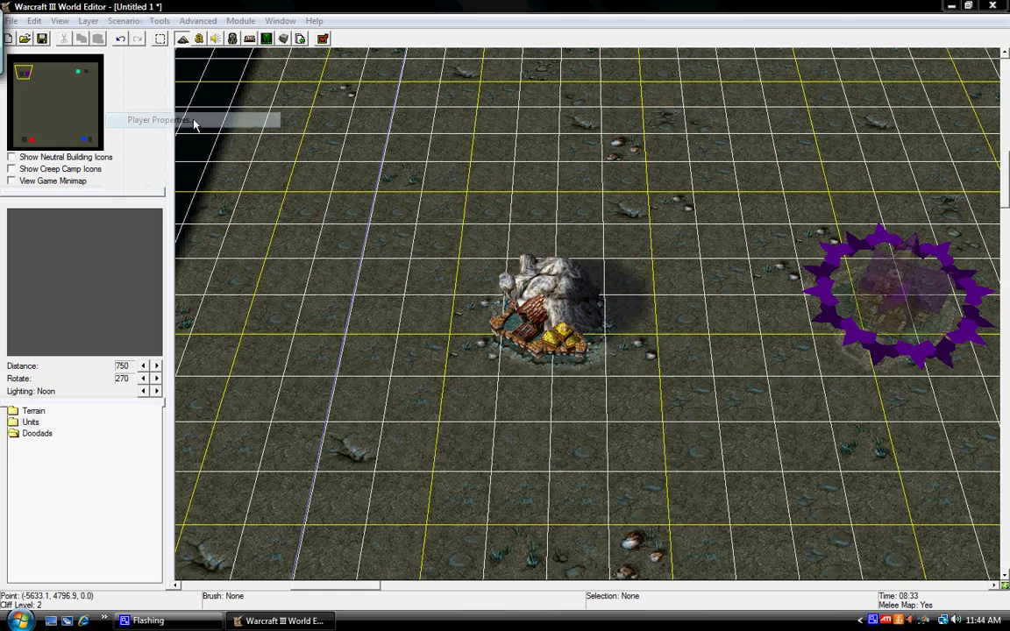
{"action": "left_click", "coordinate": [158, 119]}
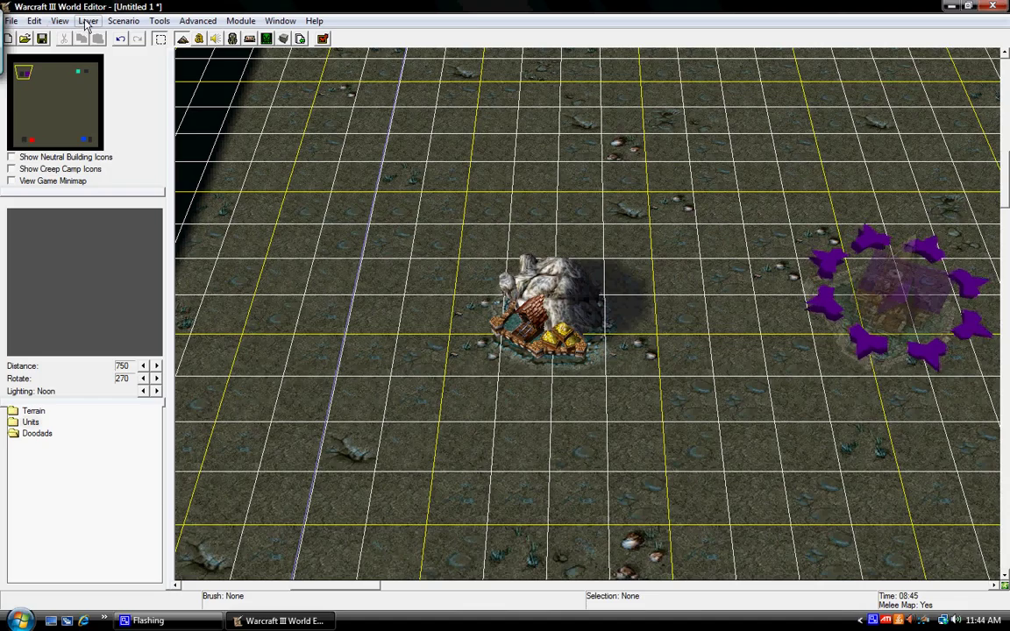
{"action": "left_click", "coordinate": [87, 21]}
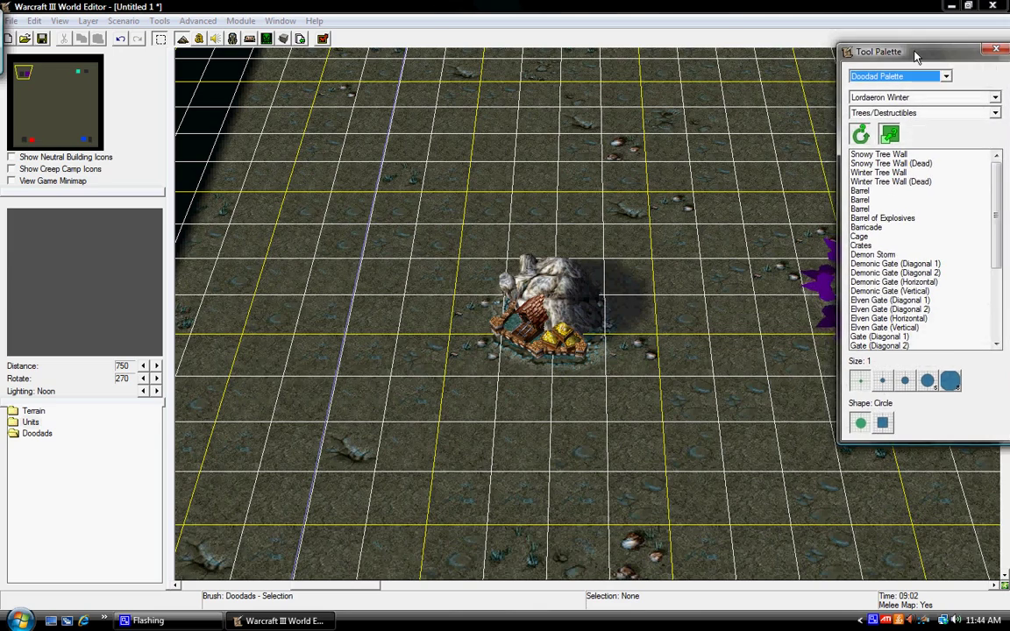
{"action": "left_click", "coordinate": [876, 155]}
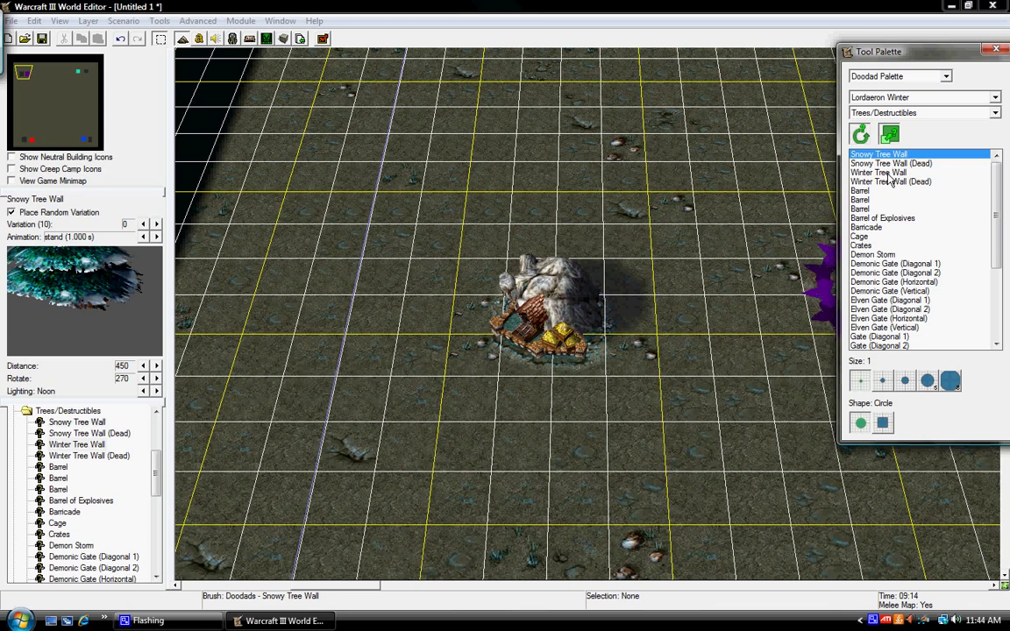
Step: Use the Terrain Palette's height lower tool with an enlarged brush to carve a basin
{"action": "left_click", "coordinate": [876, 172]}
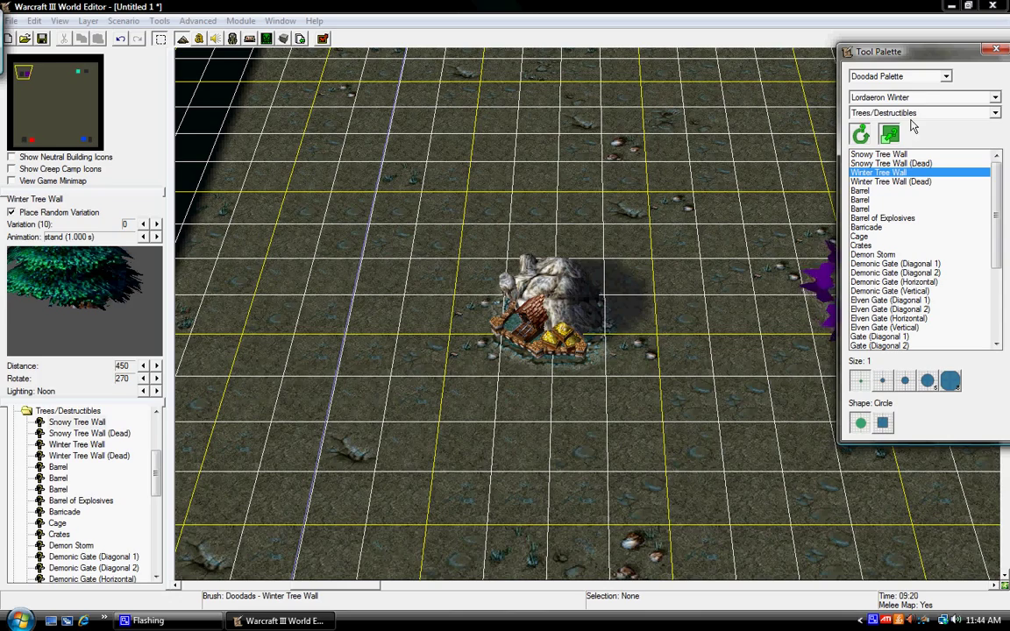
{"action": "left_click", "coordinate": [897, 78]}
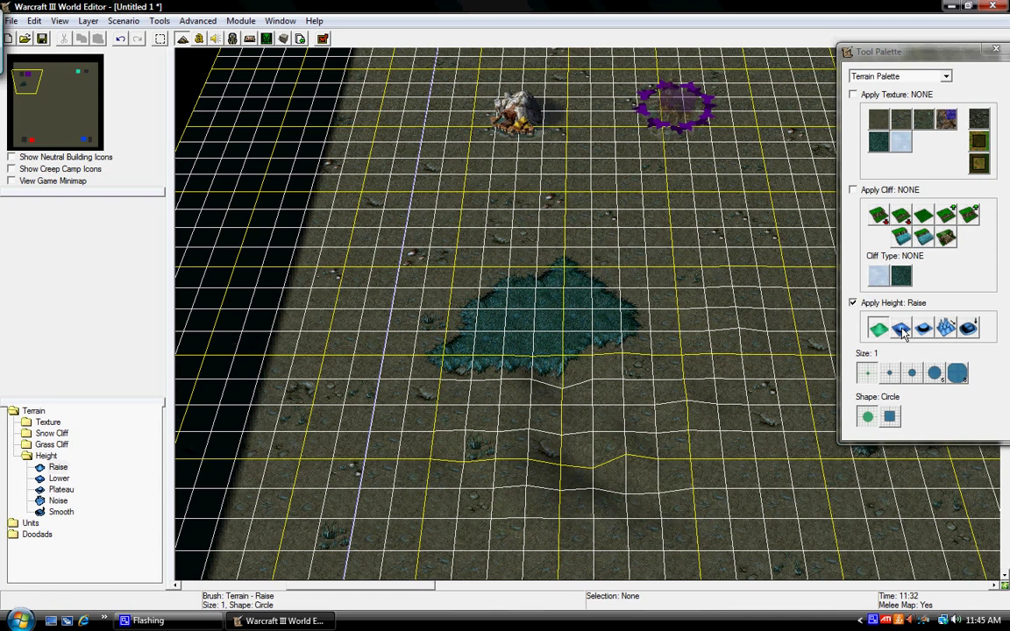
{"action": "left_click", "coordinate": [899, 328]}
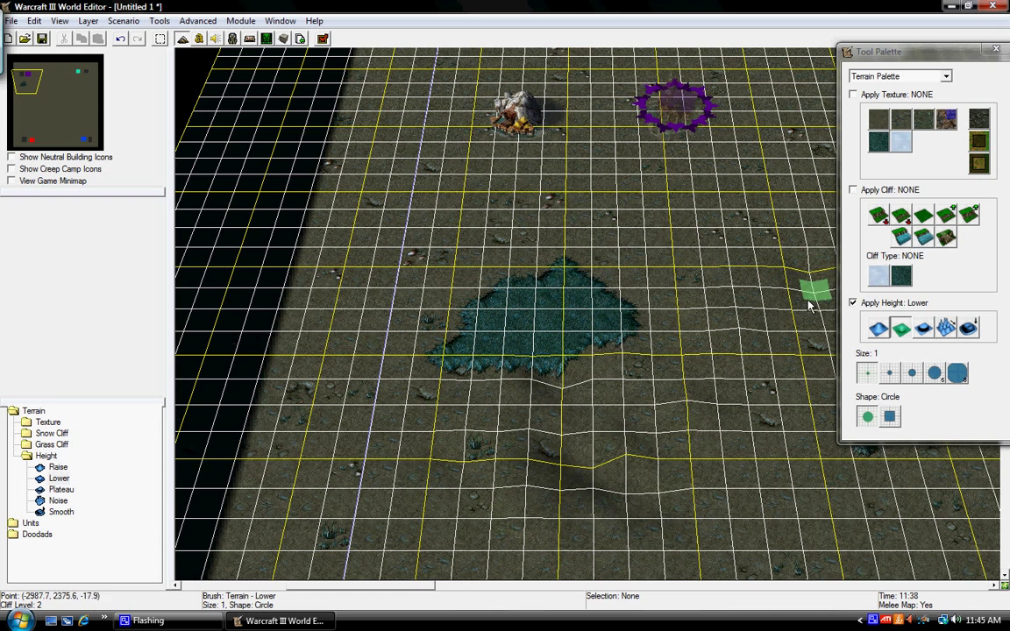
{"action": "left_click", "coordinate": [956, 372]}
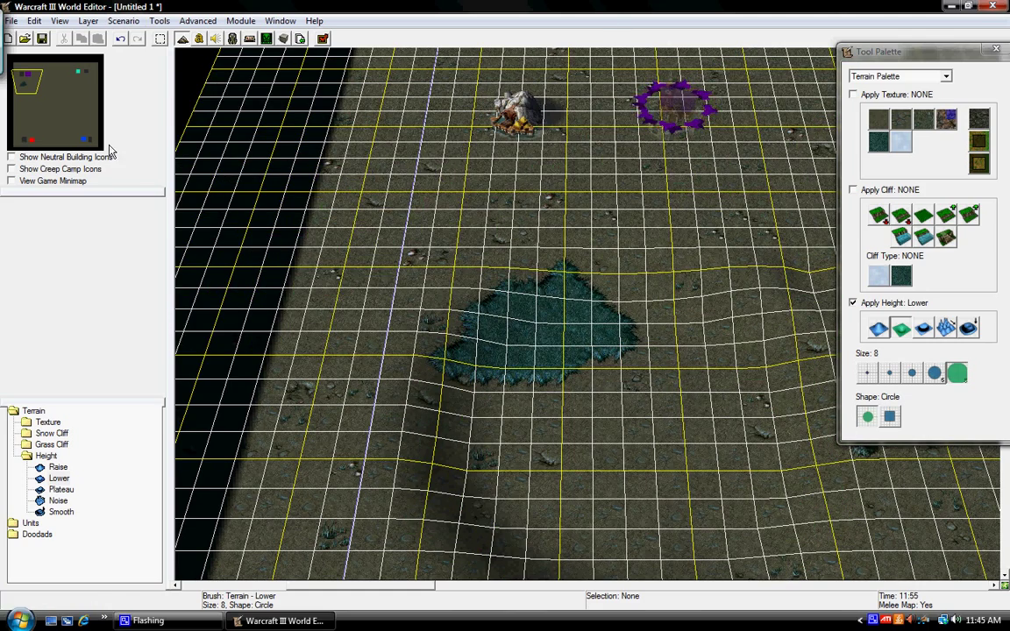
Step: Paint Snowy Tree Wall doodads with brush size 5 along the map edges
{"action": "left_click", "coordinate": [898, 77]}
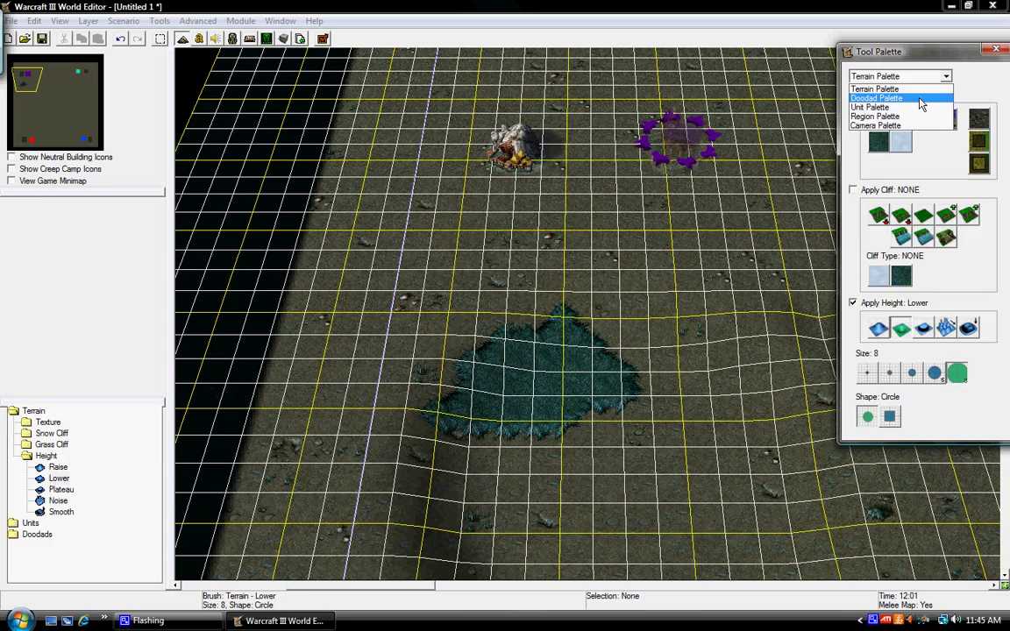
{"action": "left_click", "coordinate": [877, 98]}
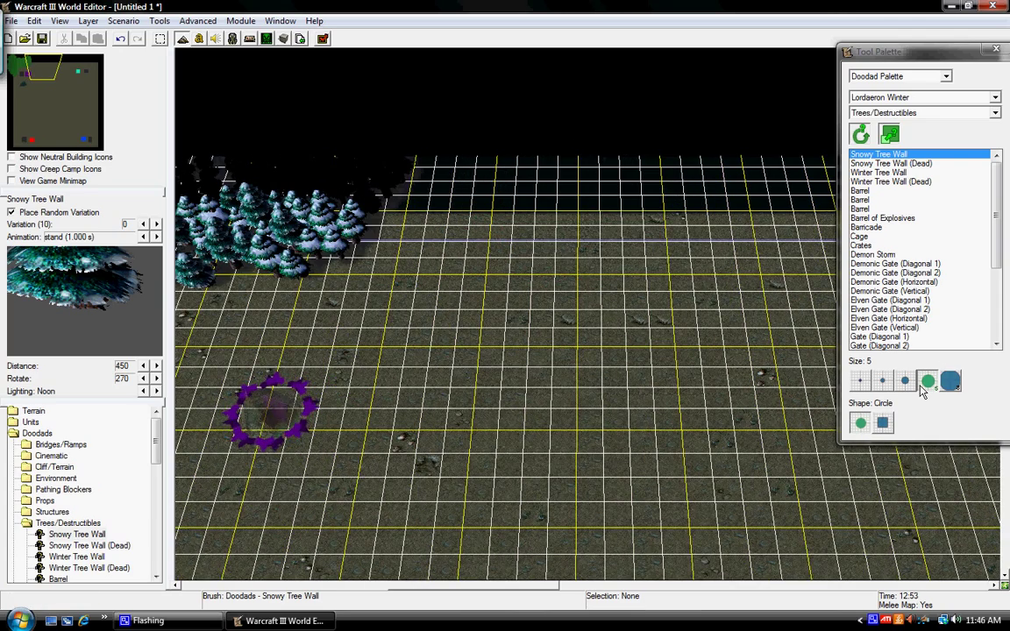
{"action": "left_click", "coordinate": [487, 209]}
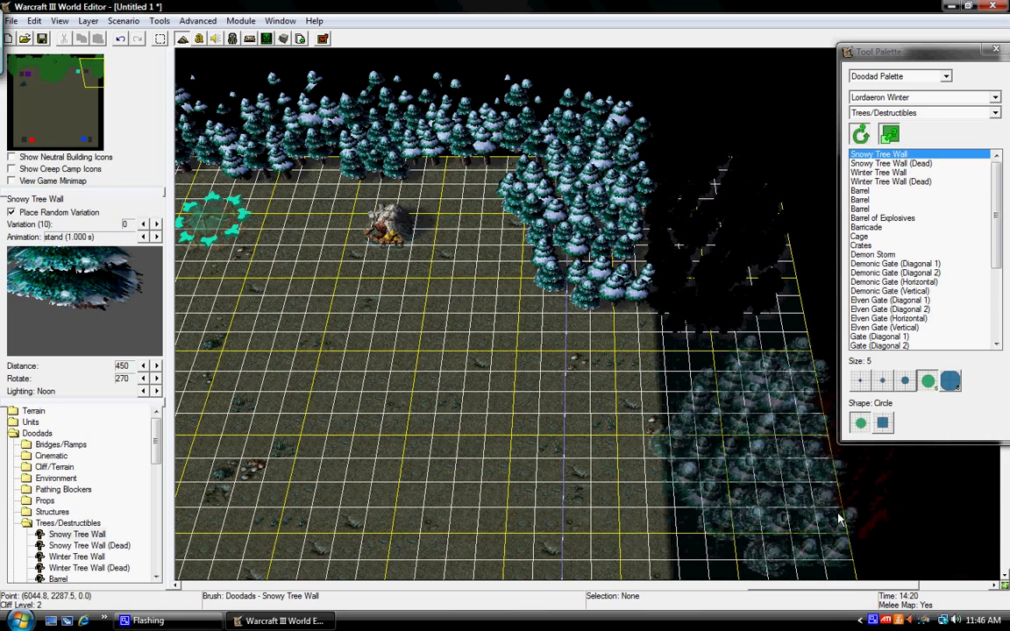
{"action": "left_click", "coordinate": [873, 622]}
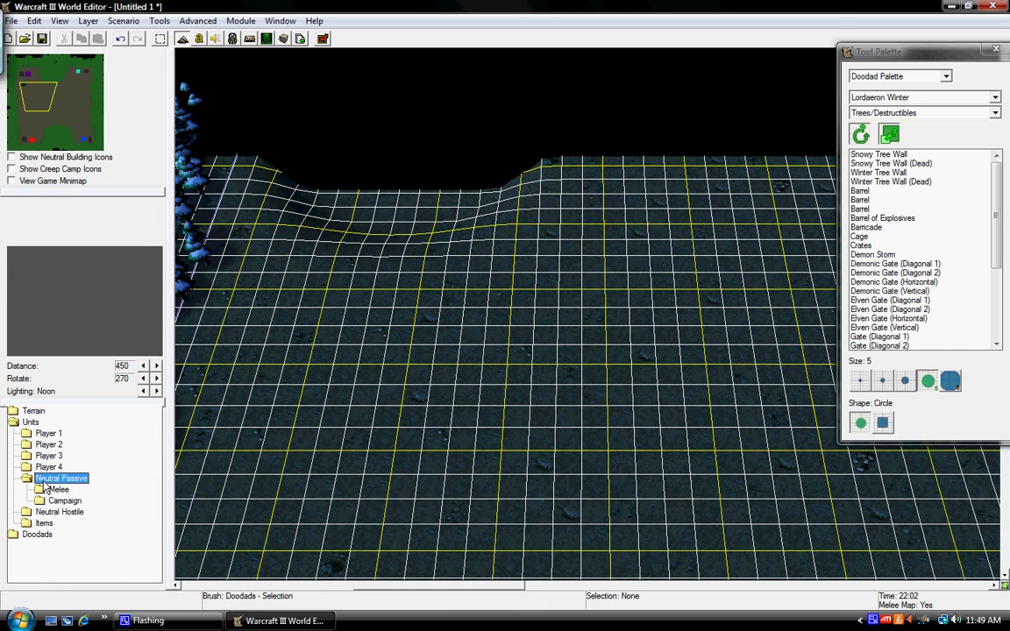
Step: Choose the Gold Mine from Neutral Passive melee buildings for placing on open ground
{"action": "left_click", "coordinate": [28, 489]}
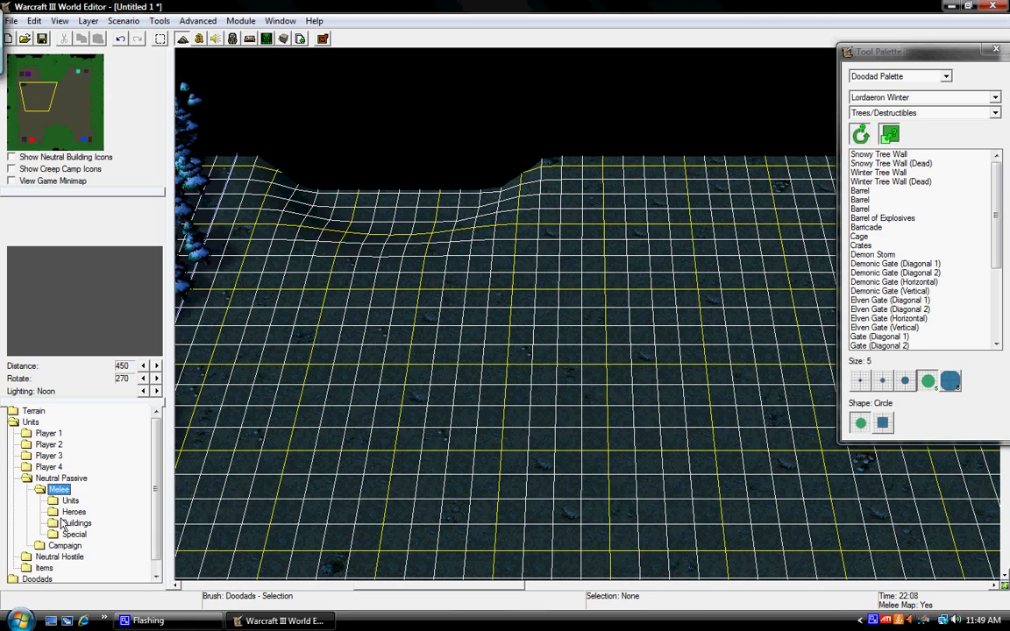
{"action": "left_click", "coordinate": [77, 523]}
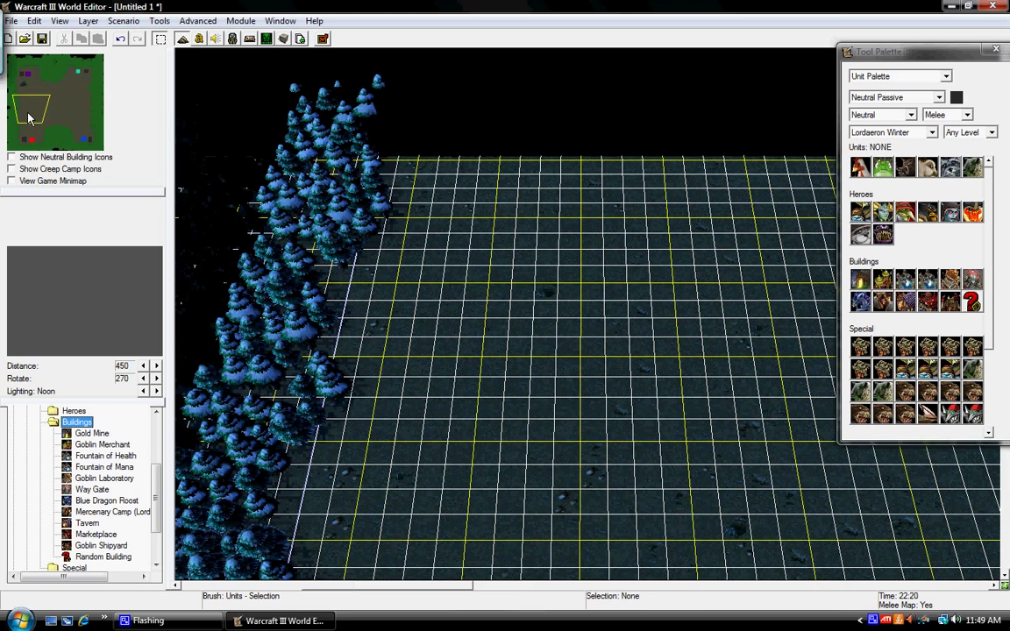
{"action": "left_click", "coordinate": [91, 433]}
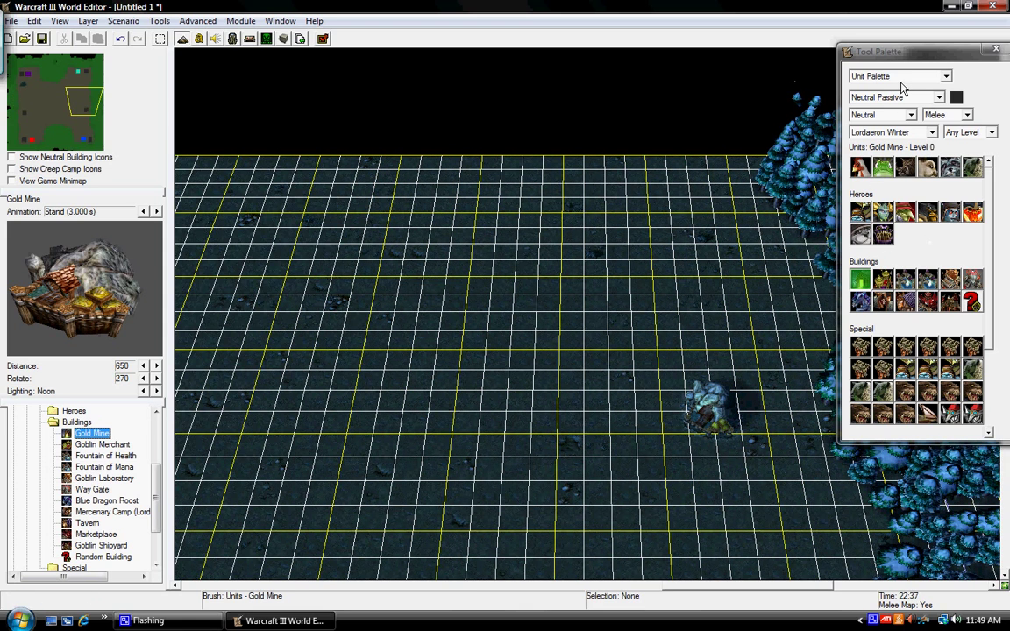
Step: Filter units to Neutral Hostile Lordaeron Winter creeps and place an Ogre Warrior near the centre
{"action": "left_click", "coordinate": [890, 98]}
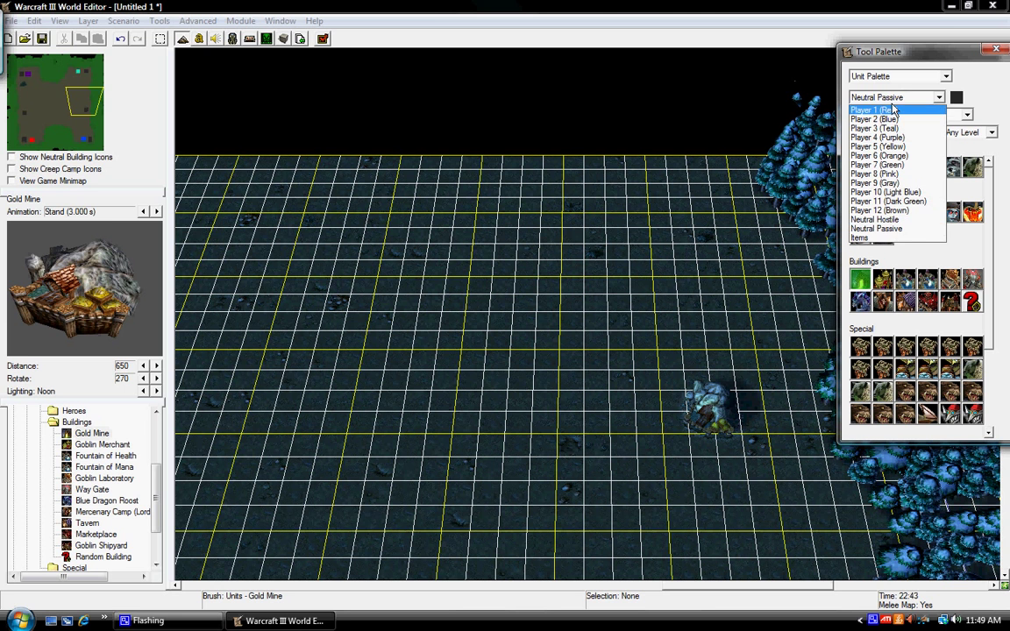
{"action": "left_click", "coordinate": [877, 228]}
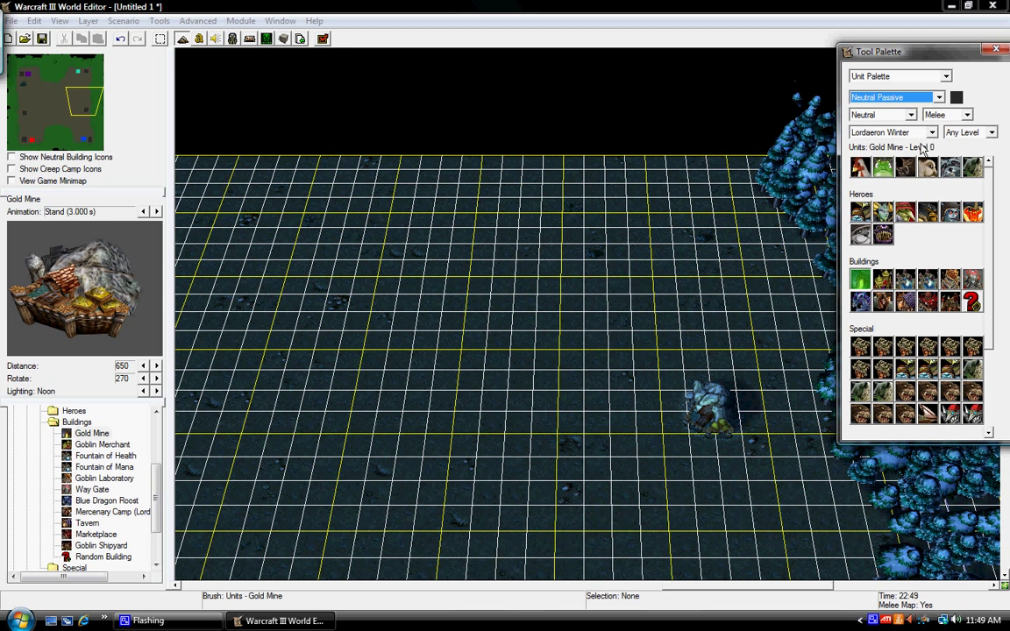
{"action": "left_click", "coordinate": [931, 131]}
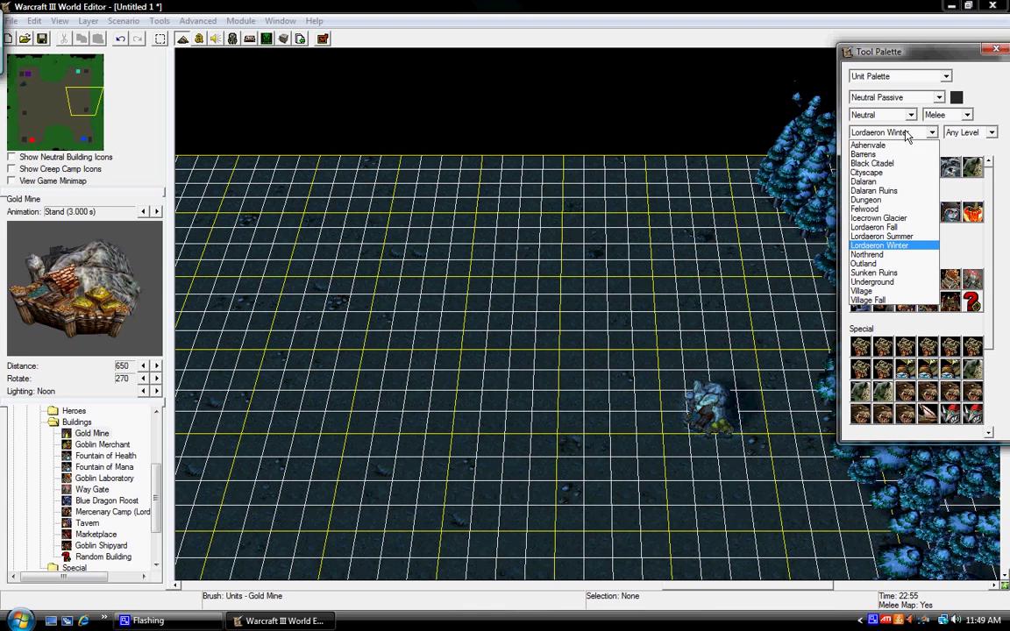
{"action": "left_click", "coordinate": [863, 263]}
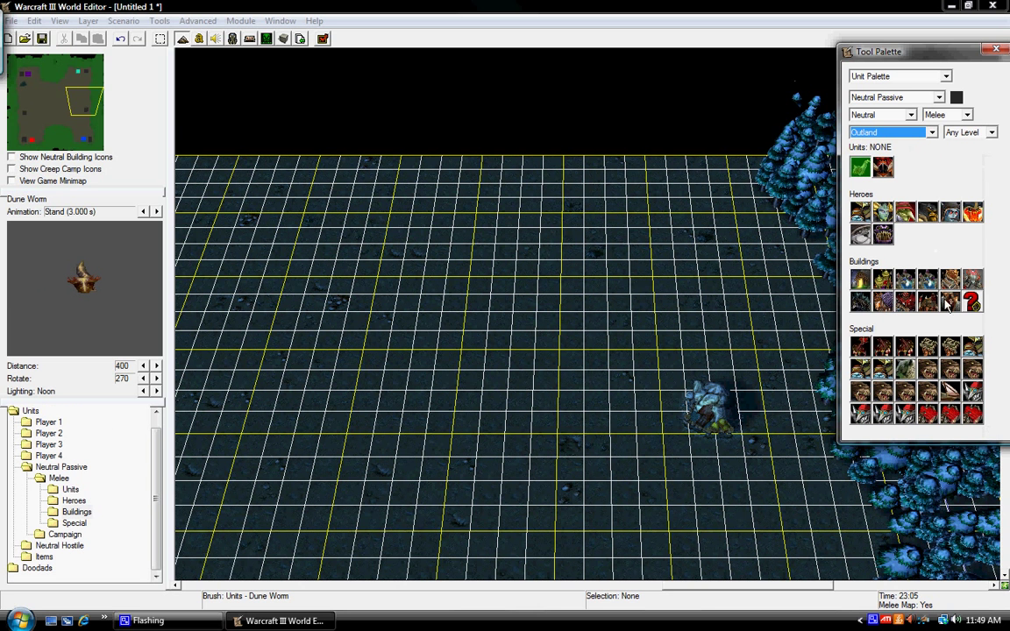
{"action": "left_click", "coordinate": [892, 132]}
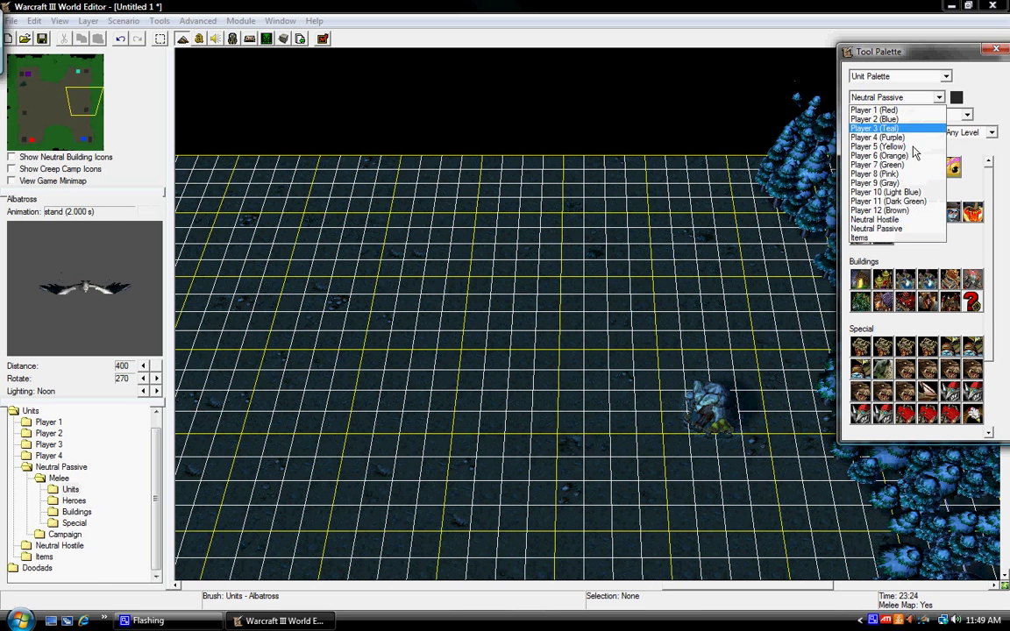
{"action": "left_click", "coordinate": [876, 211]}
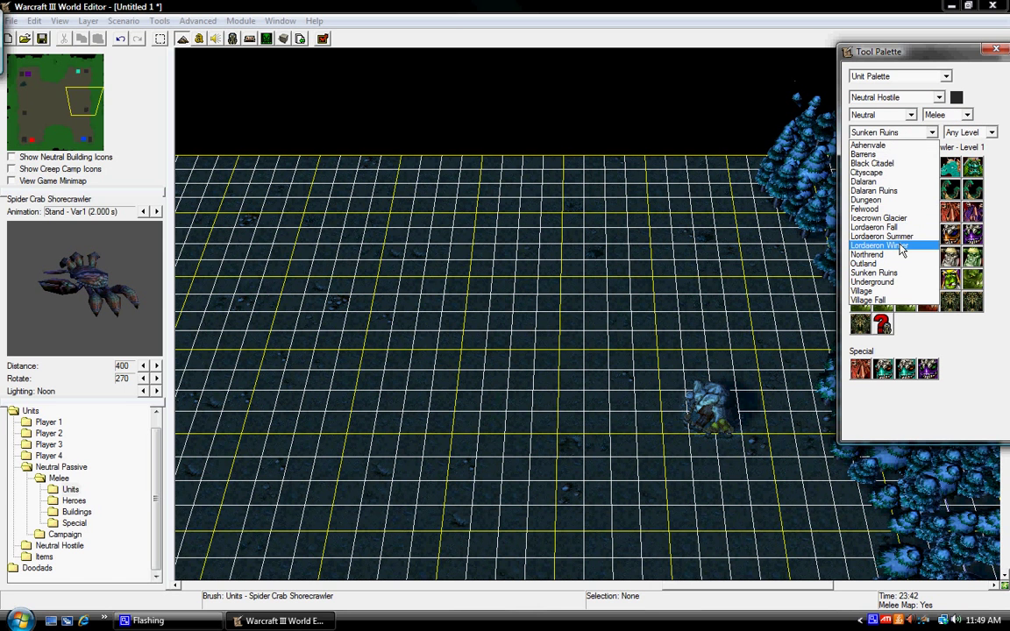
{"action": "left_click", "coordinate": [876, 245]}
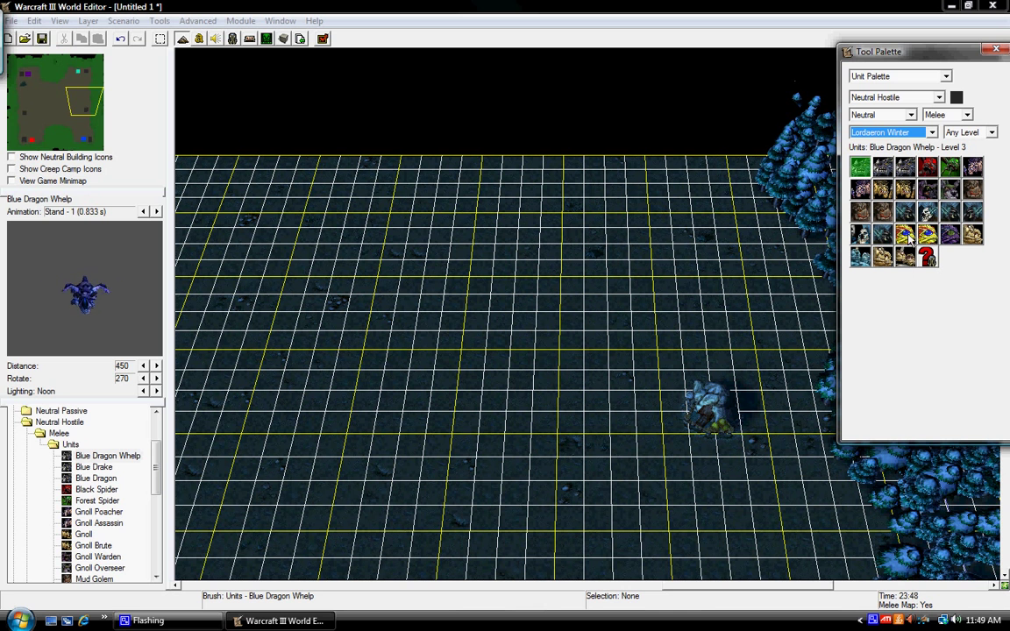
{"action": "mouse_move", "coordinate": [927, 235]}
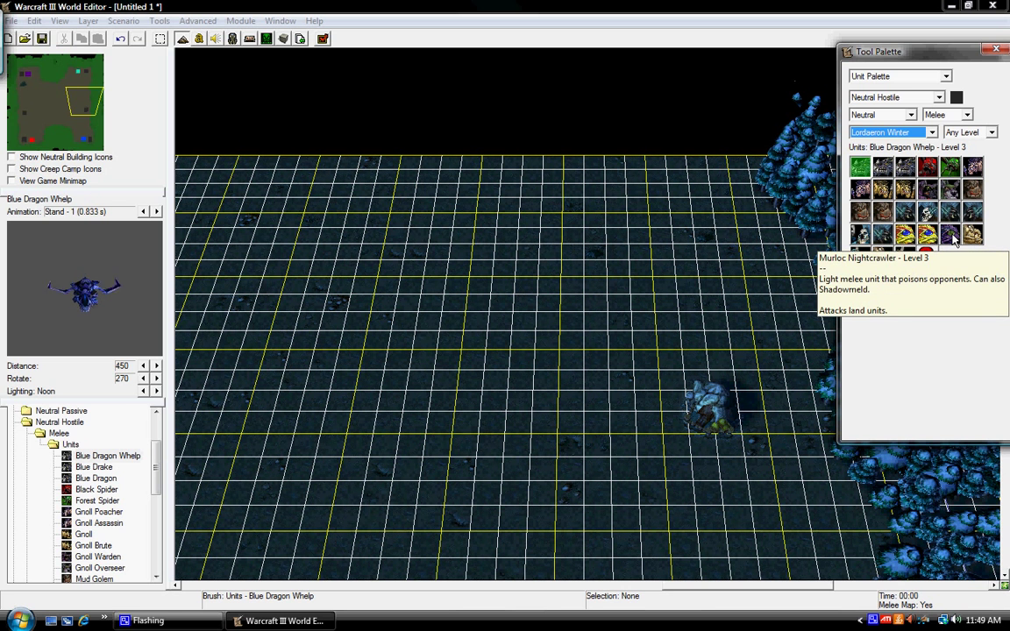
{"action": "mouse_move", "coordinate": [975, 277]}
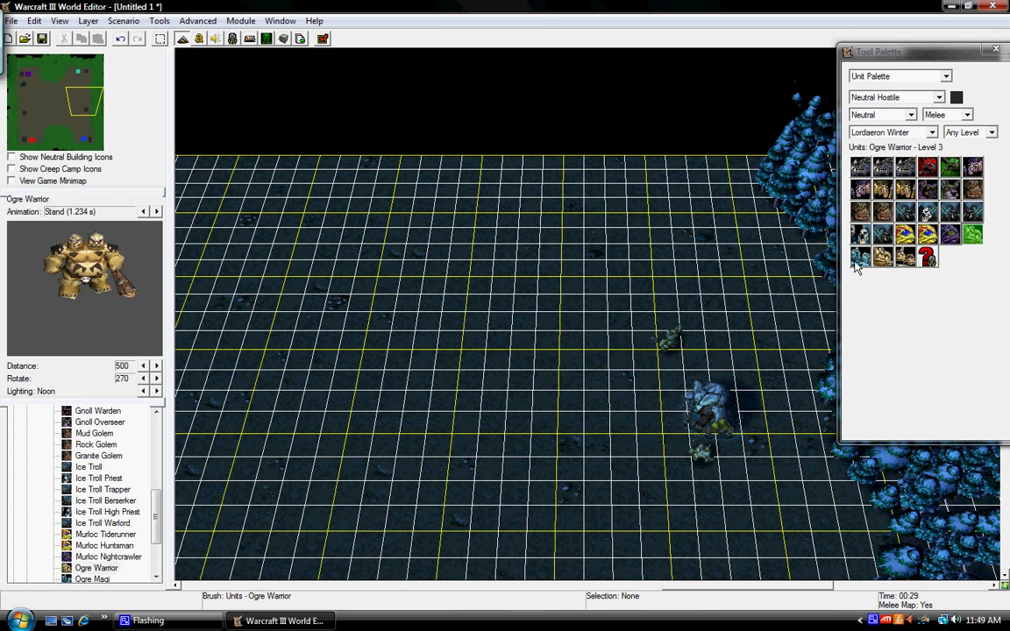
{"action": "left_click", "coordinate": [859, 256]}
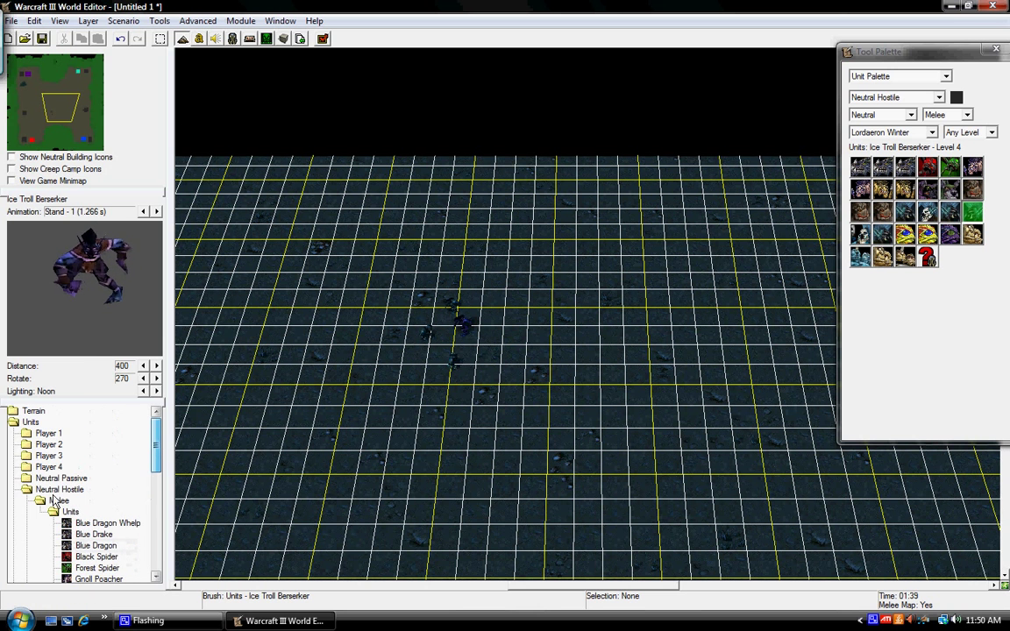
Step: Place a Neutral Passive Fountain of Health building at the map centre
{"action": "left_click", "coordinate": [60, 477]}
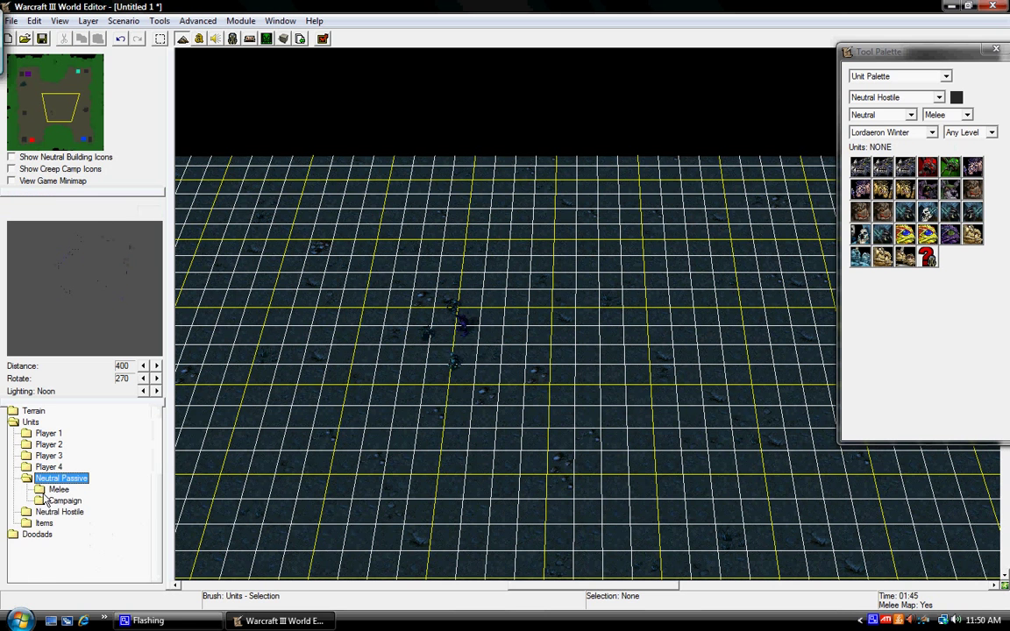
{"action": "left_click", "coordinate": [60, 489]}
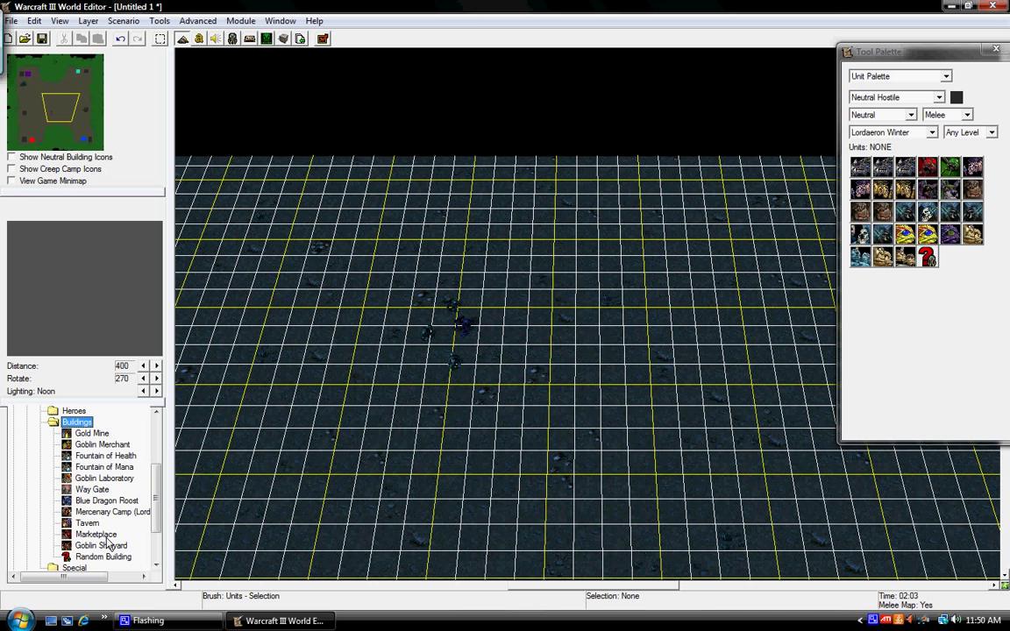
{"action": "left_click", "coordinate": [105, 456]}
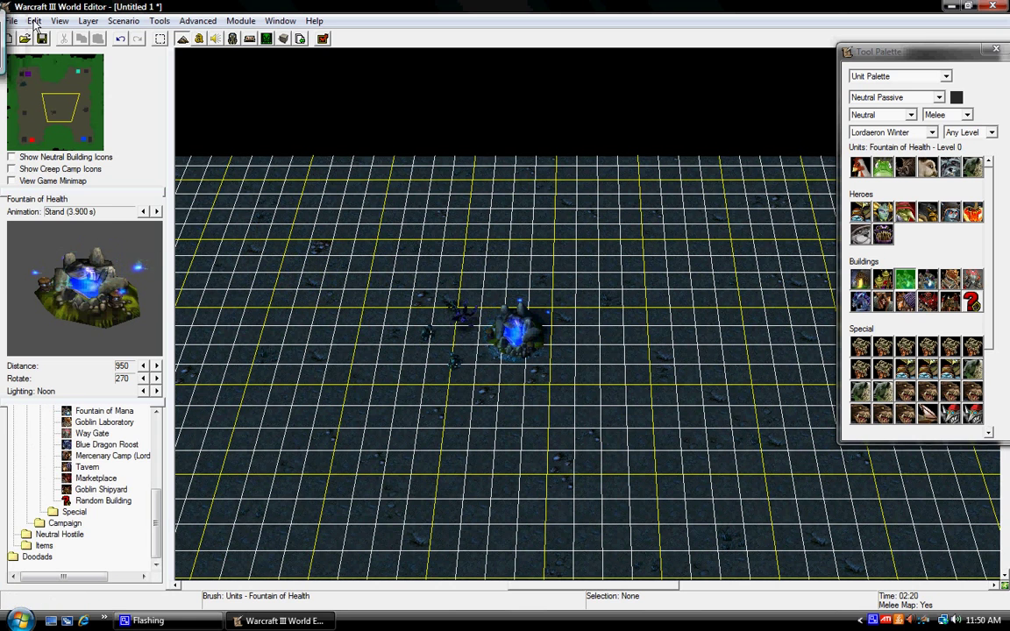
{"action": "left_click", "coordinate": [123, 21]}
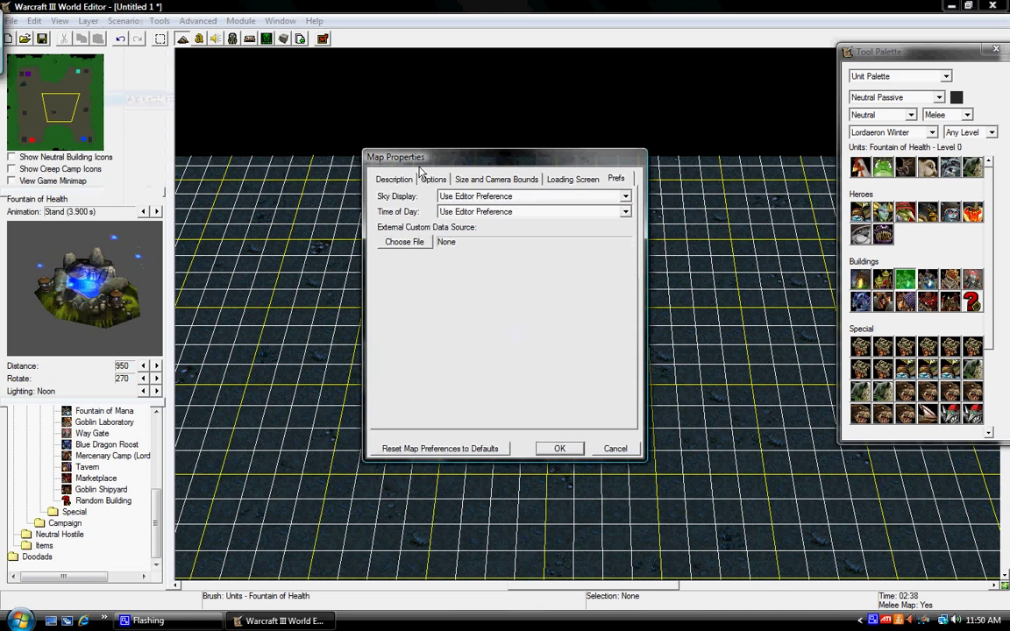
Step: On the Description tab, name the map 'Youtube Map' and set suggested players to 2v2
{"action": "left_click", "coordinate": [433, 179]}
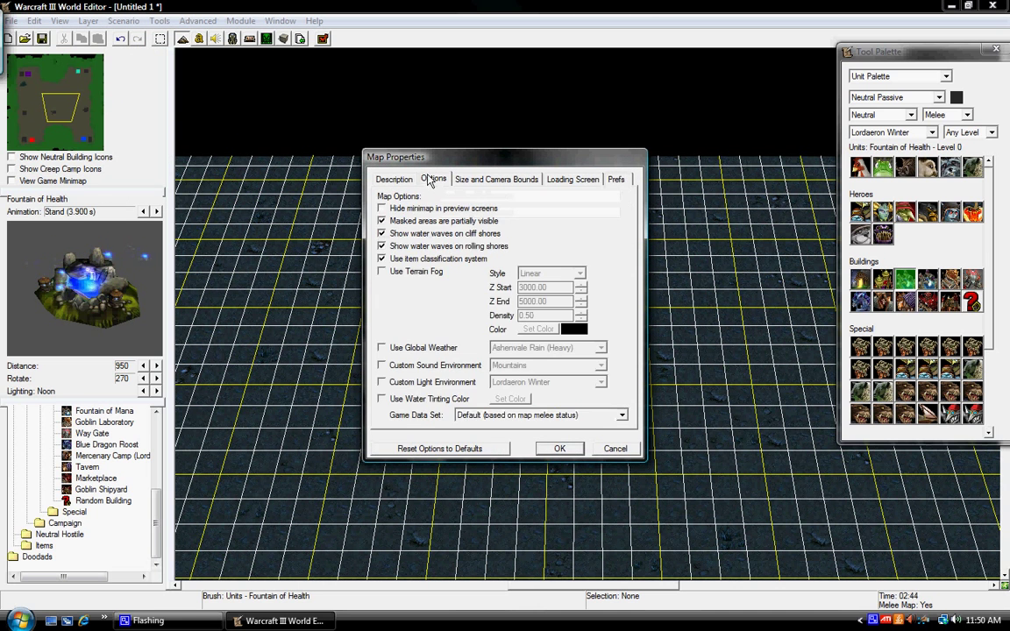
{"action": "left_click", "coordinate": [393, 179]}
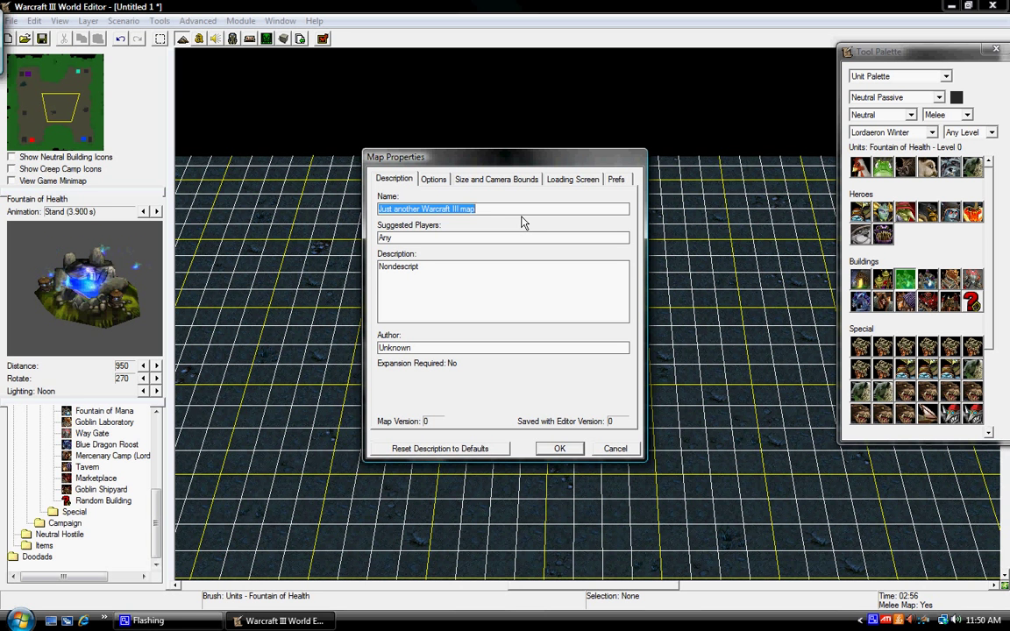
{"action": "type", "text": "Youl"}
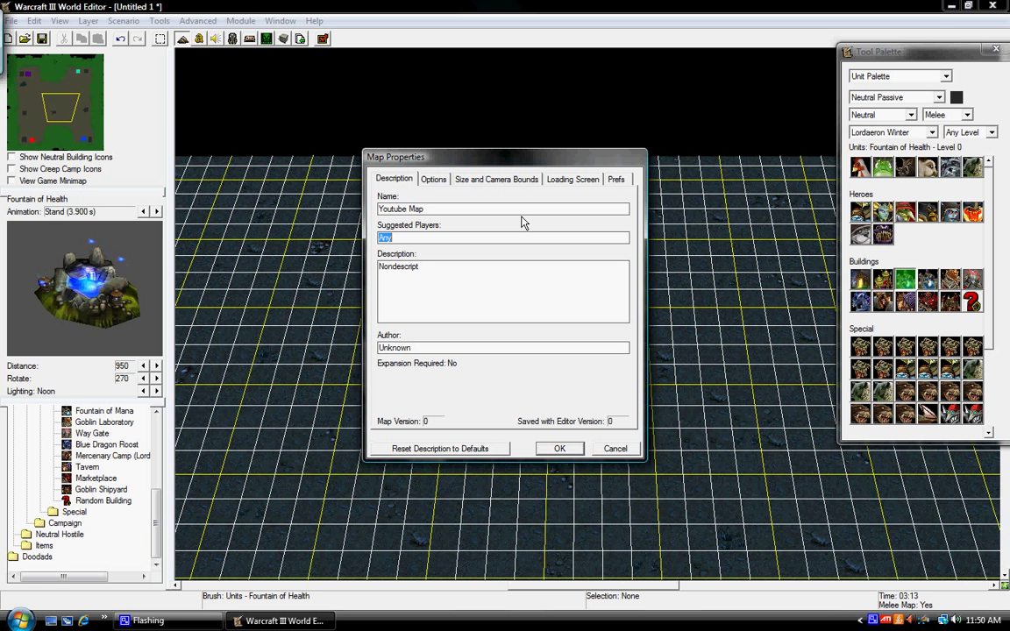
{"action": "type", "text": "2v2 or small"}
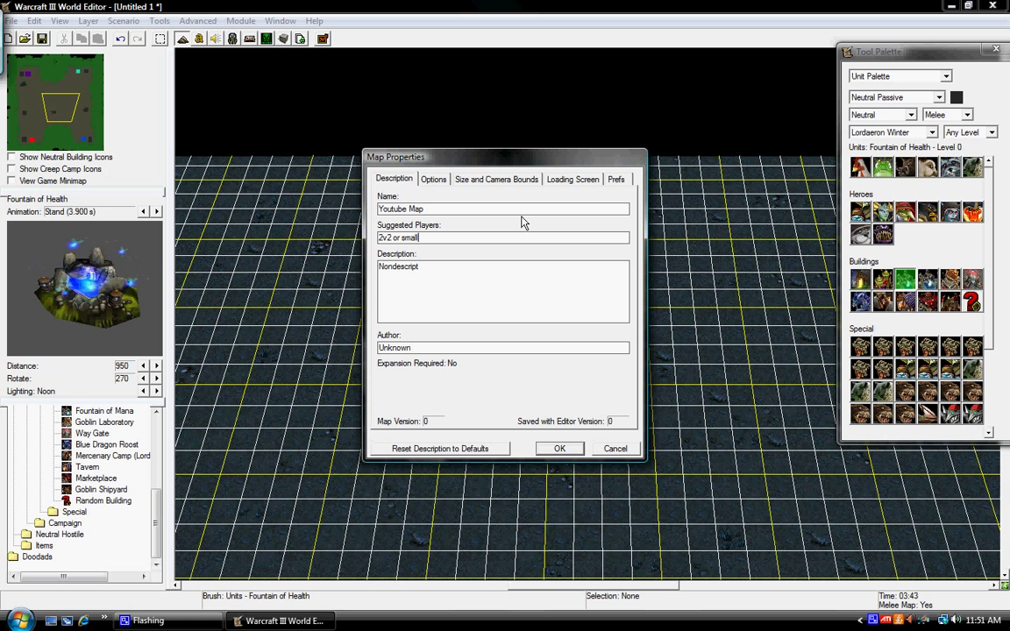
{"action": "key", "text": "BackSpace"}
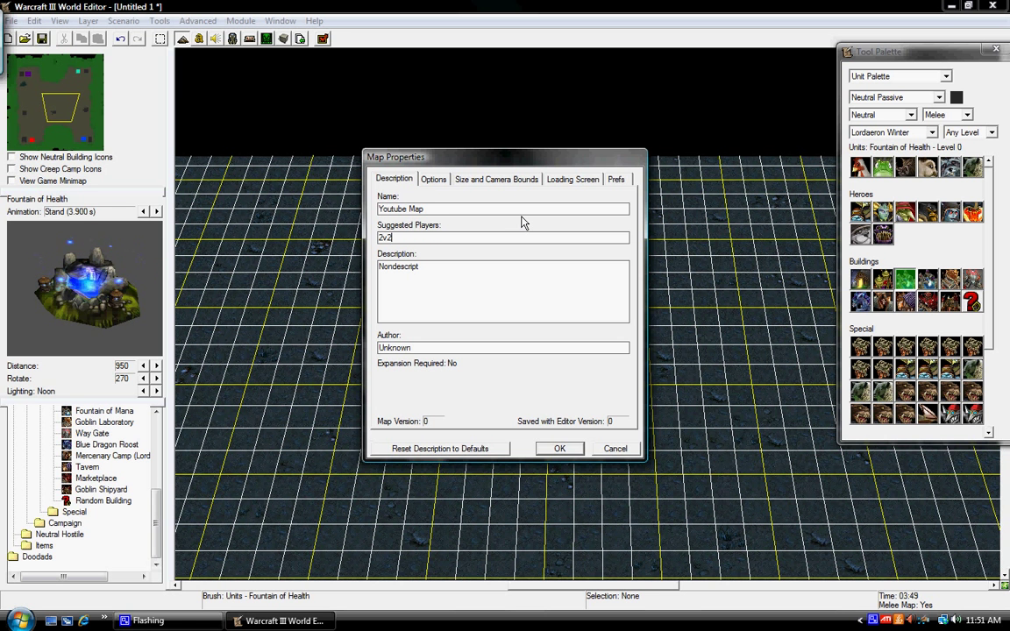
{"action": "mouse_move", "coordinate": [447, 278]}
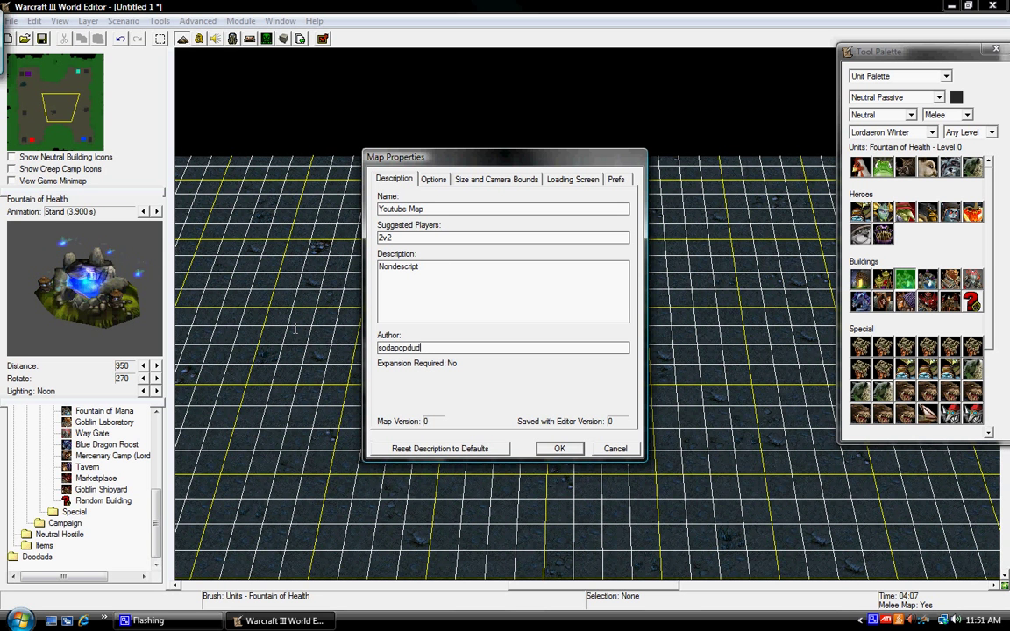
Step: Replace the default description text with 'dakdjgfjklnafa'
{"action": "double_click", "coordinate": [398, 266]}
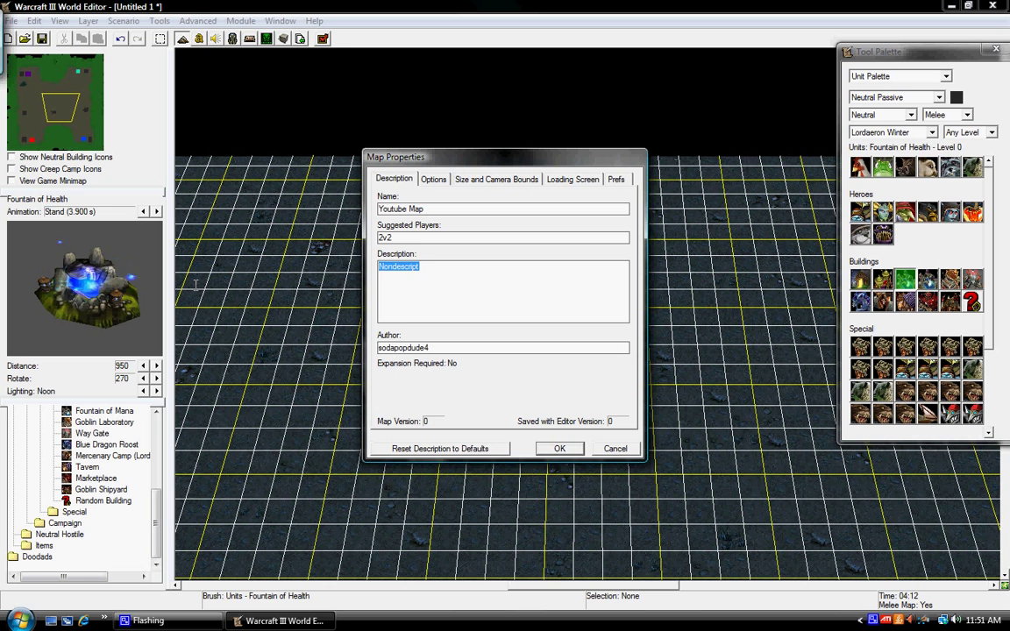
{"action": "type", "text": "dakdjgfjklnafa"}
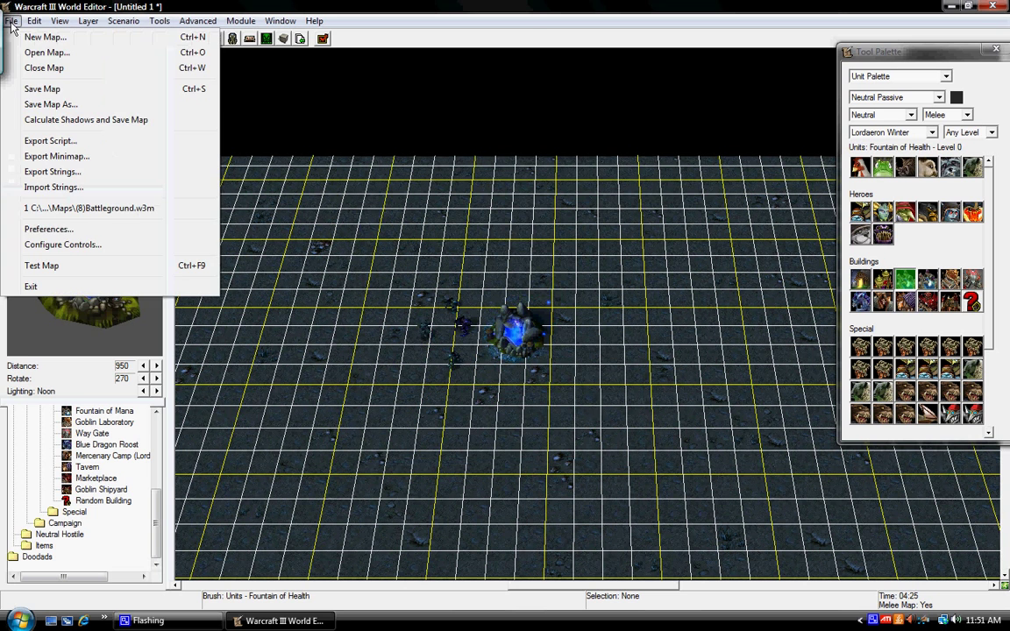
Step: Save the map as 'Awesome Map' in the Maps folder and close the World Editor
{"action": "left_click", "coordinate": [49, 105]}
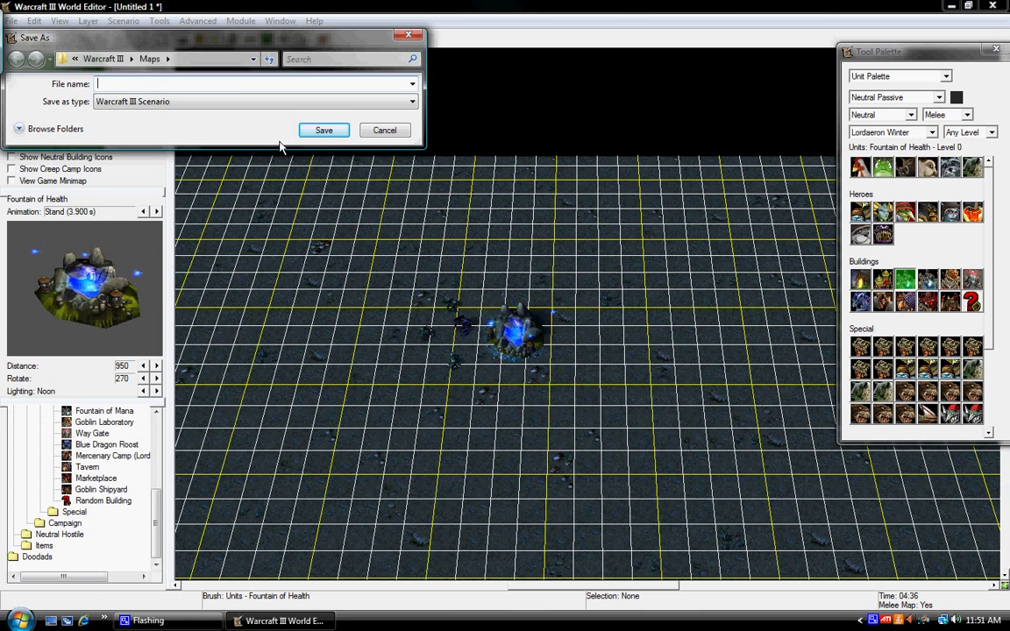
{"action": "type", "text": "Awesom"}
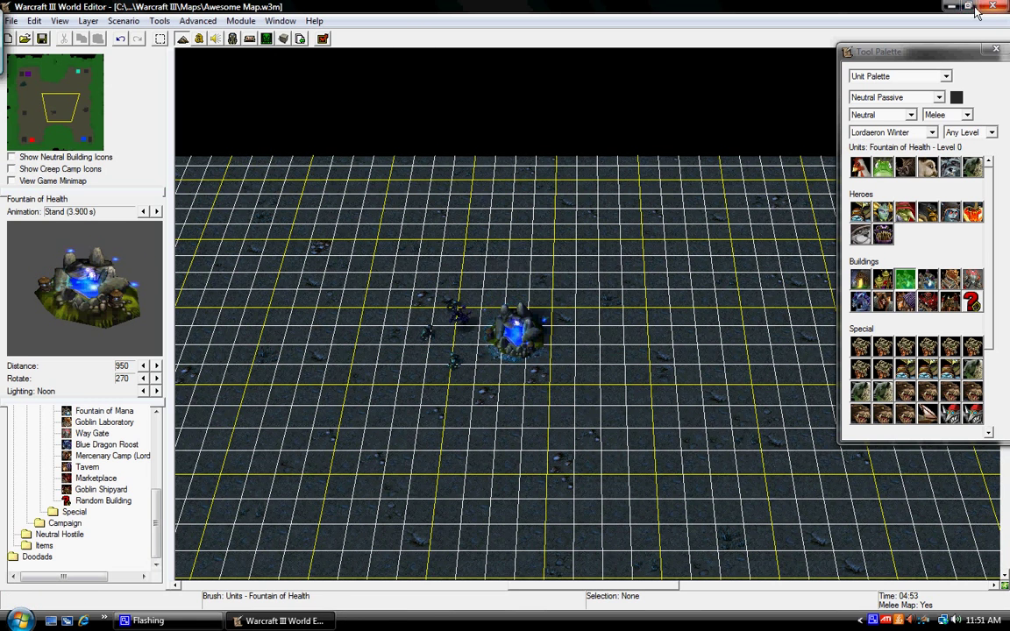
{"action": "left_click", "coordinate": [975, 7]}
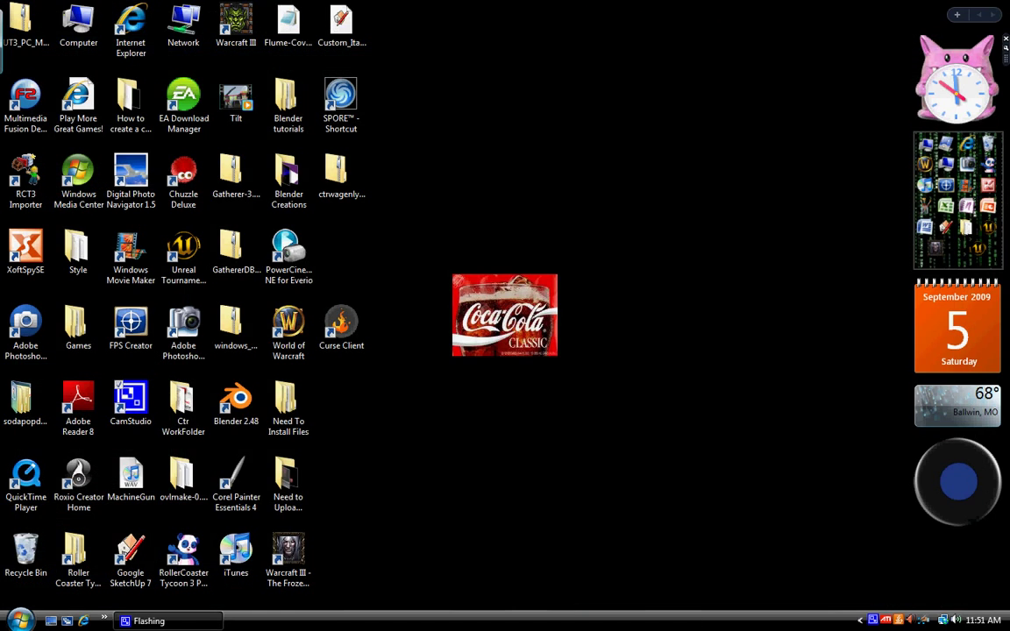
{"action": "left_click", "coordinate": [873, 621]}
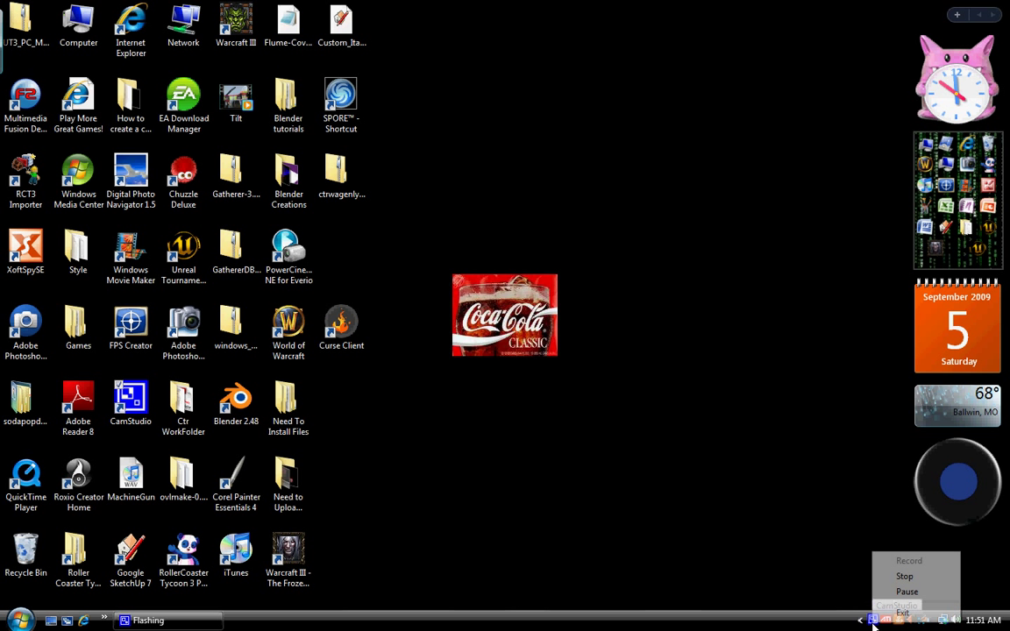